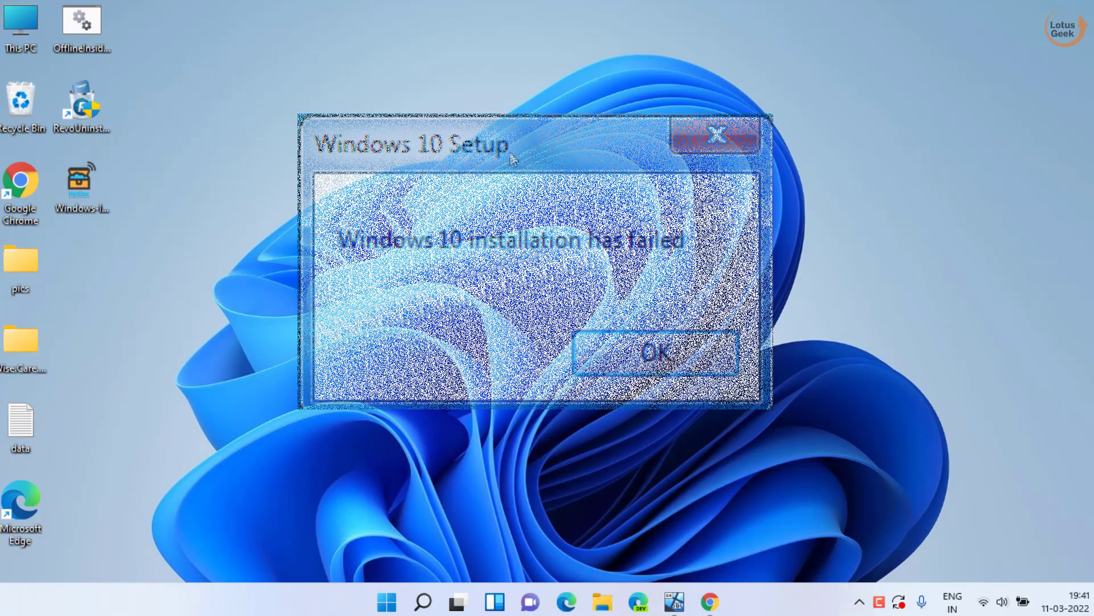
Dismiss the 'Windows 10 installation has failed' Setup dialog with OK.
{"action": "left_click", "coordinate": [654, 352]}
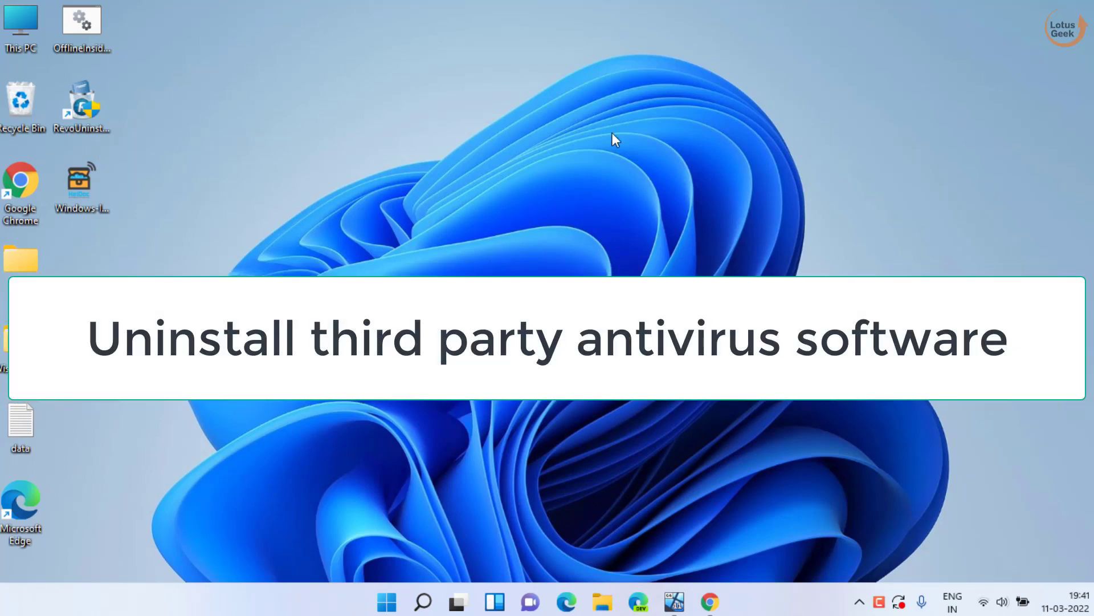
{"action": "mouse_move", "coordinate": [515, 212]}
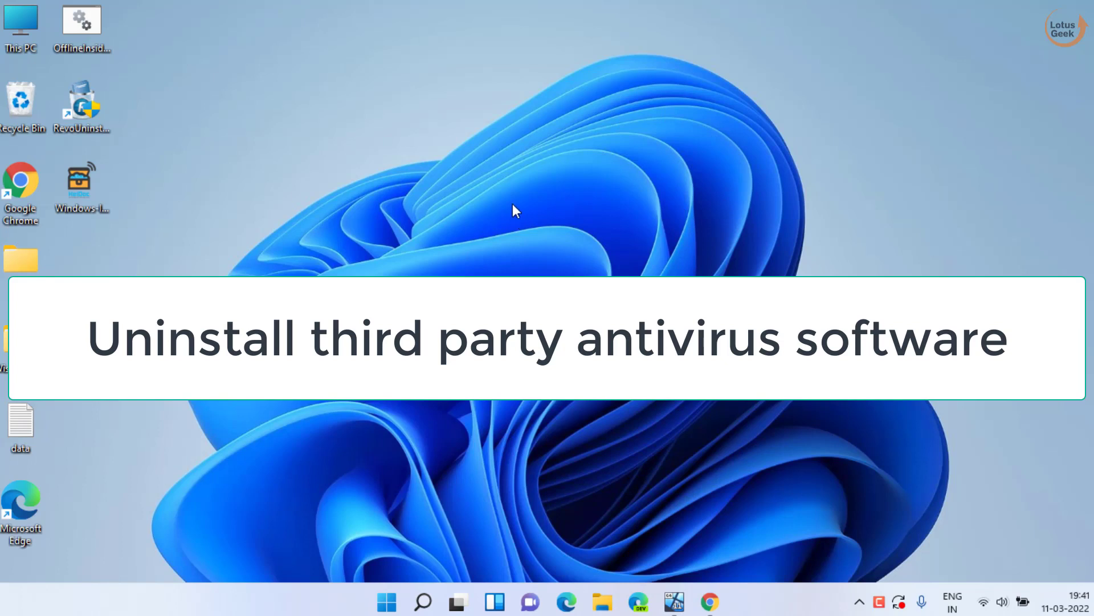
{"action": "mouse_move", "coordinate": [573, 208]}
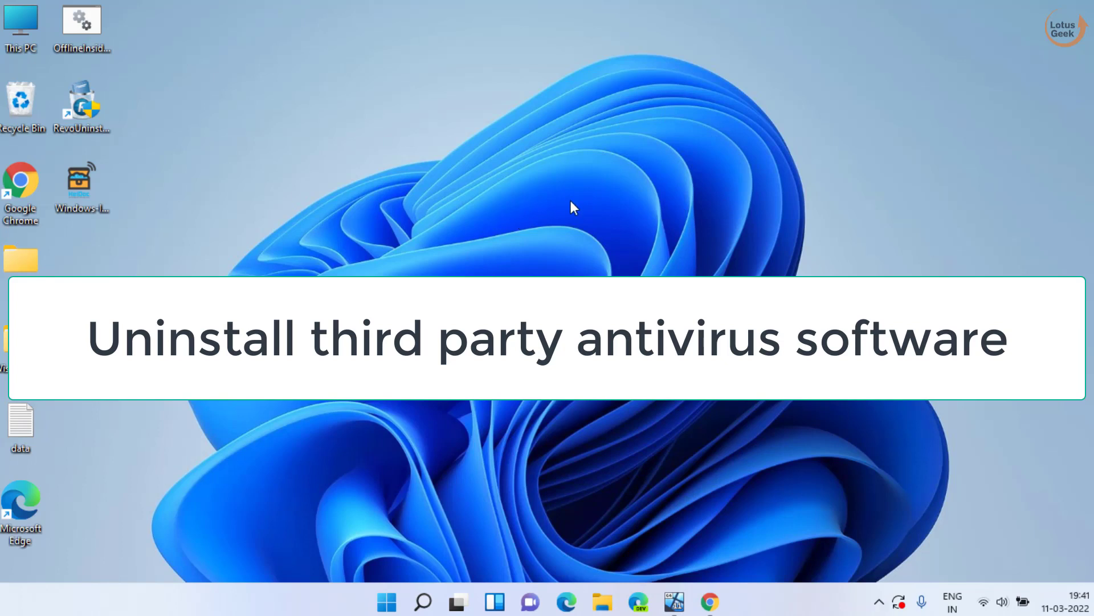
{"action": "mouse_move", "coordinate": [568, 256]}
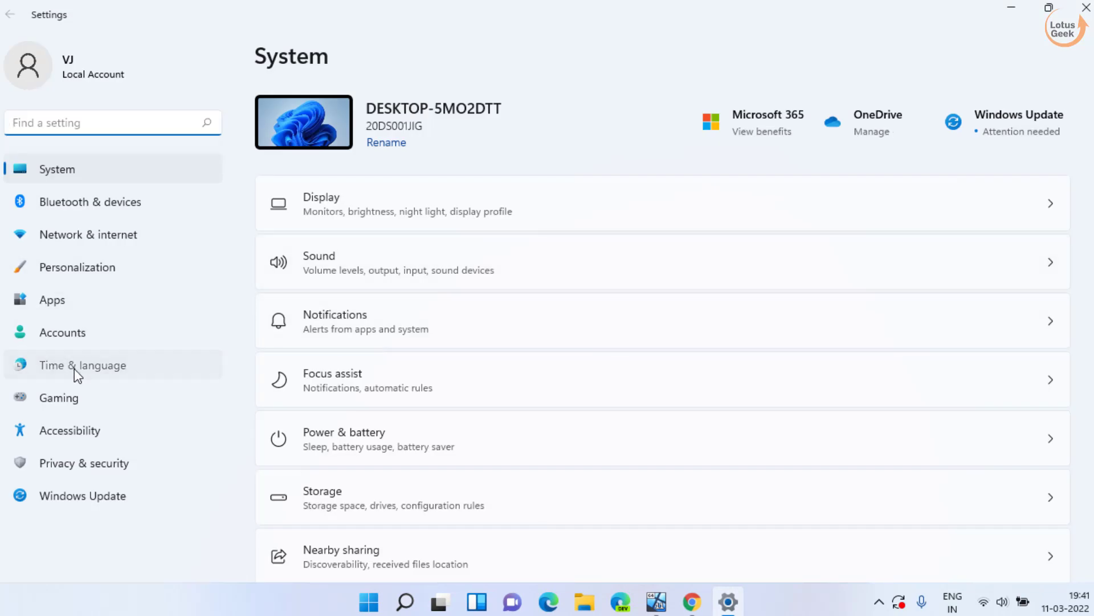
Show the options menu beside English (United States) on the Language & region page.
{"action": "left_click", "coordinate": [82, 365]}
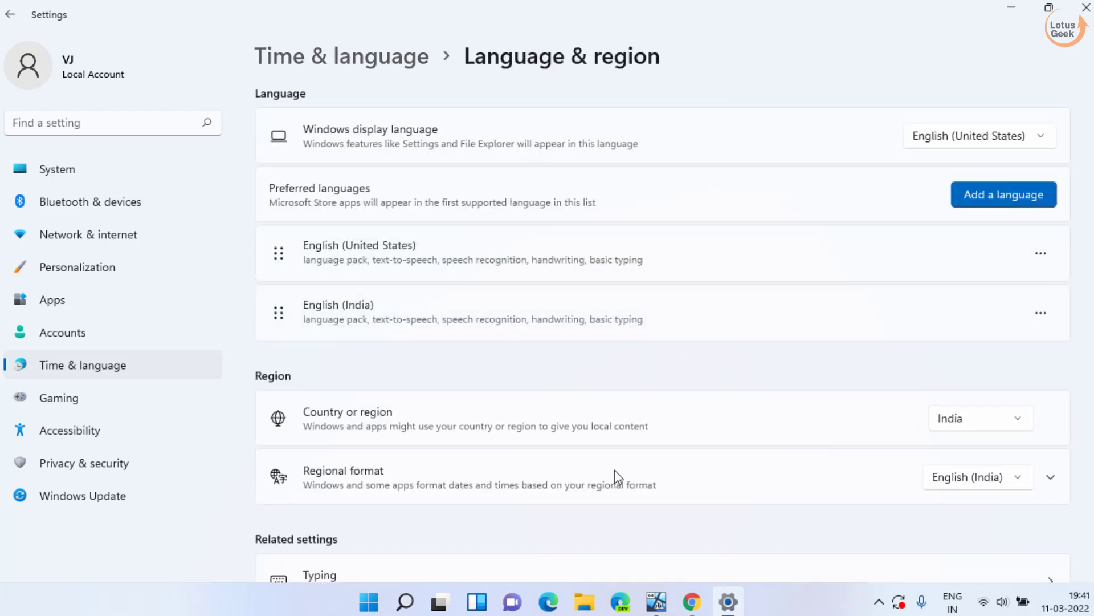
{"action": "mouse_move", "coordinate": [1040, 253]}
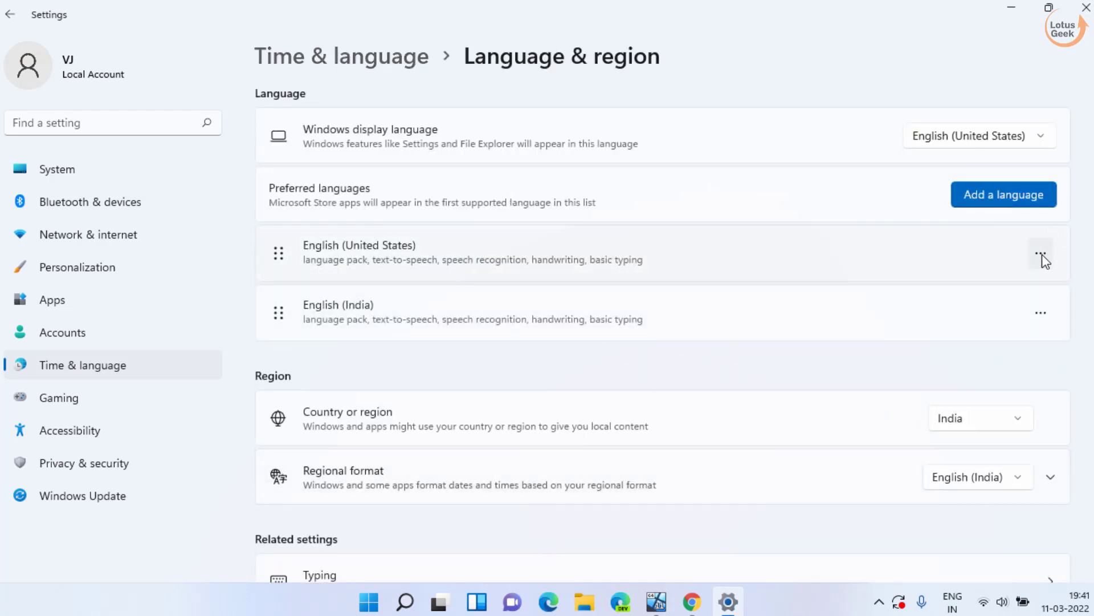
{"action": "left_click", "coordinate": [1041, 253]}
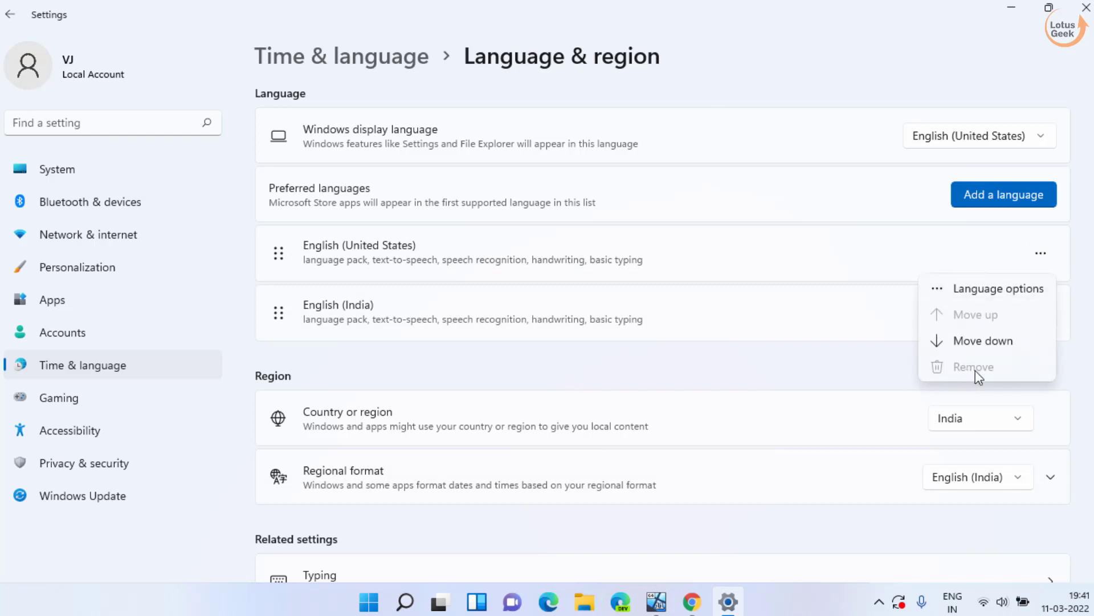
{"action": "mouse_move", "coordinate": [269, 270]}
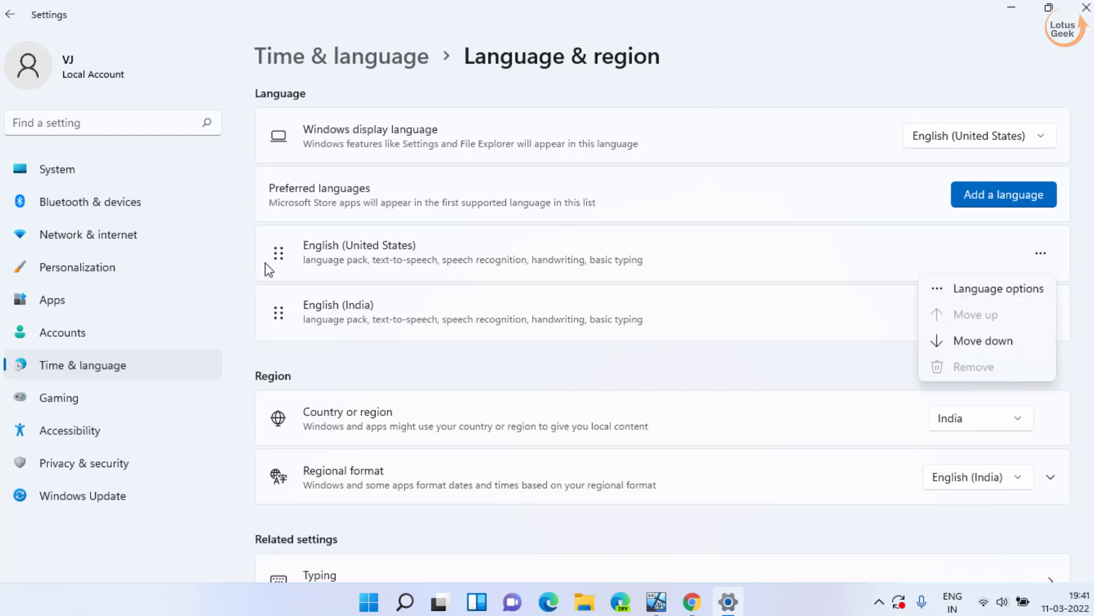
{"action": "mouse_move", "coordinate": [890, 374]}
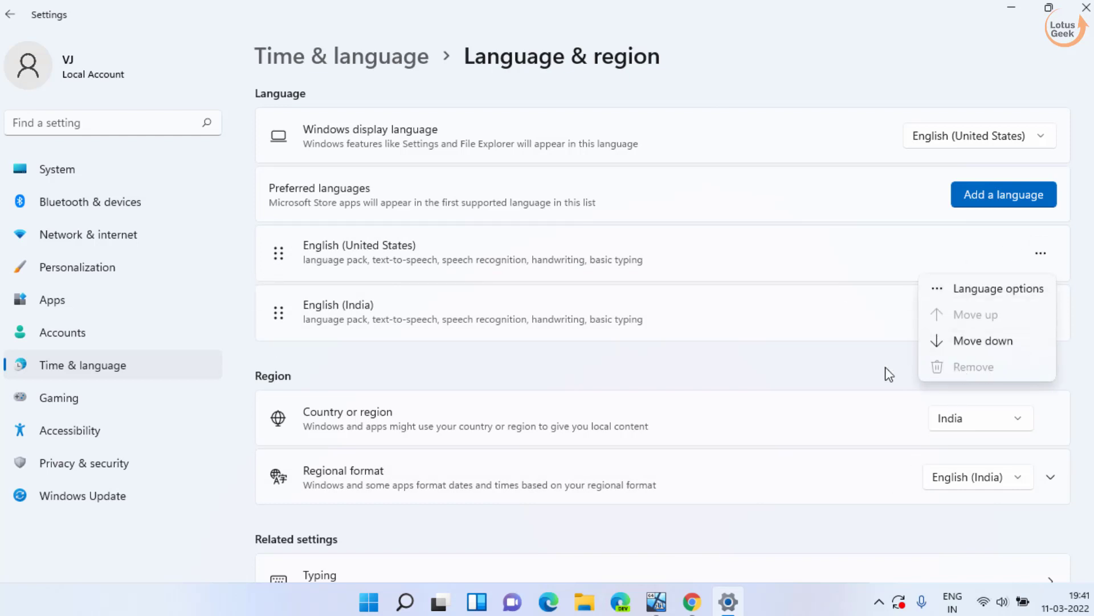
{"action": "mouse_move", "coordinate": [865, 375]}
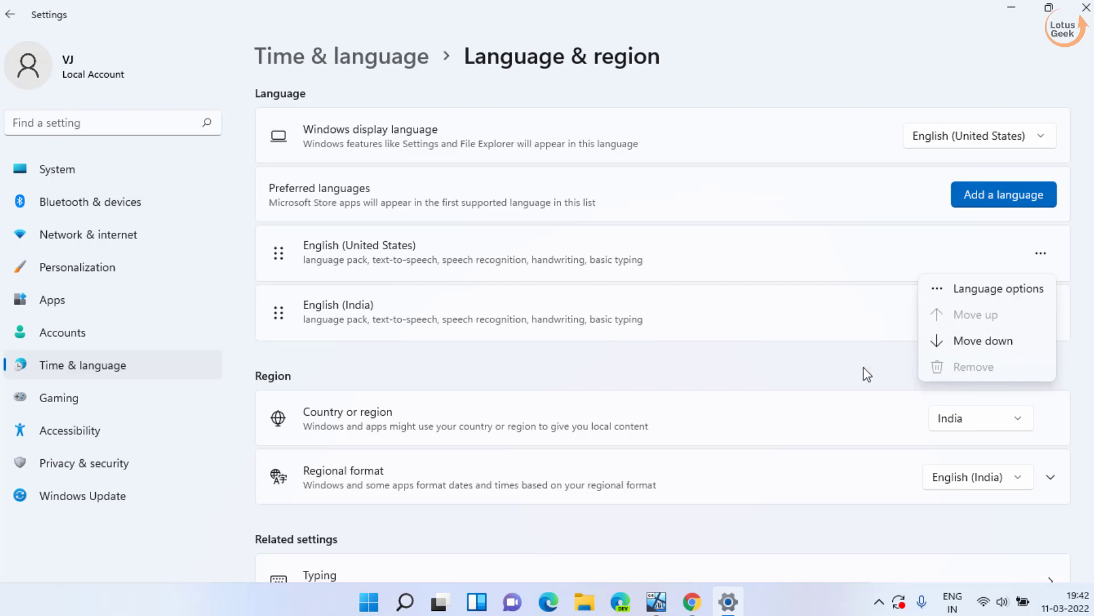
{"action": "left_click", "coordinate": [240, 225]}
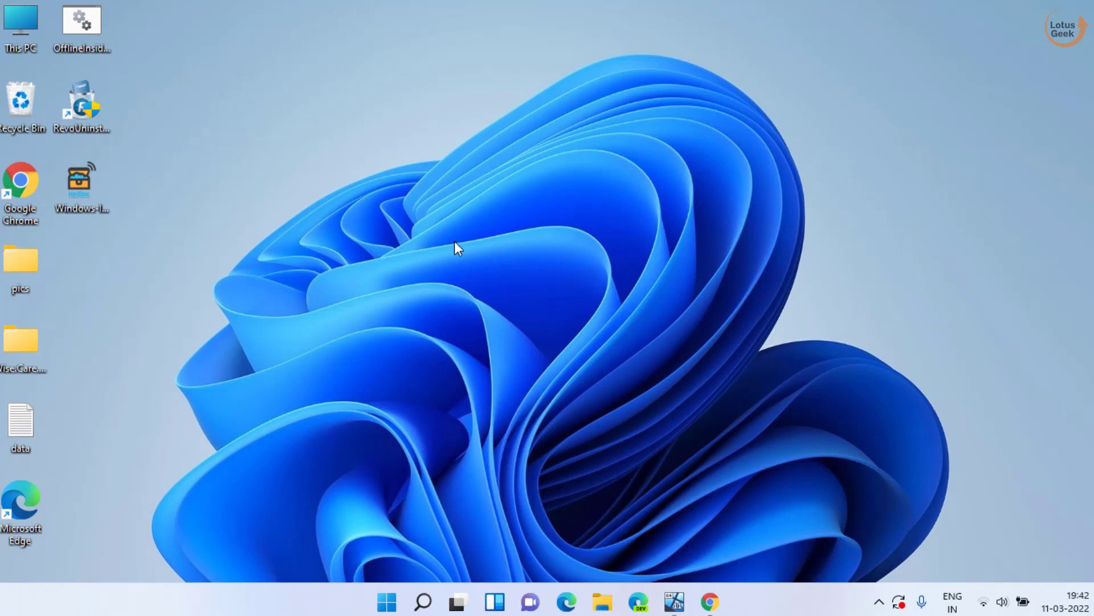
{"action": "mouse_move", "coordinate": [370, 577]}
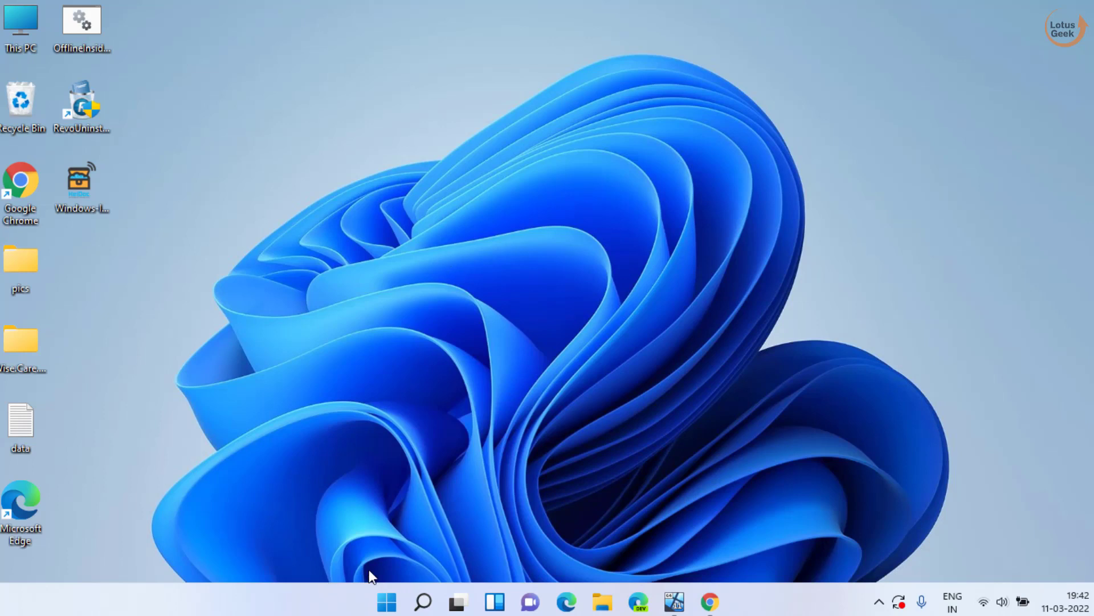
Search Start for 'cmd' so Command Prompt appears as the best match.
{"action": "left_click", "coordinate": [386, 601]}
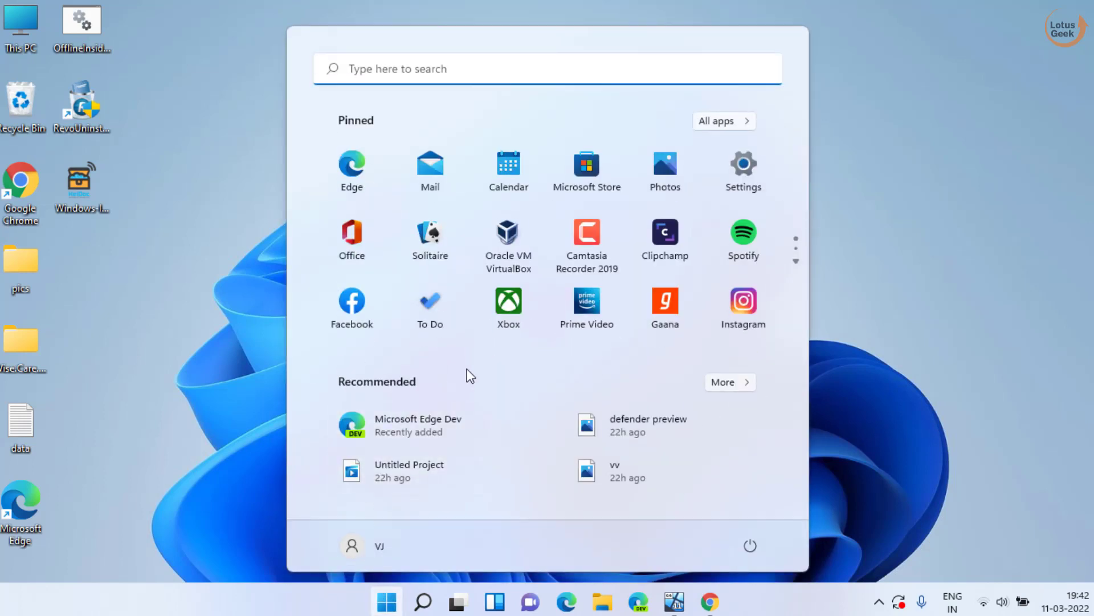
{"action": "type", "text": "c"}
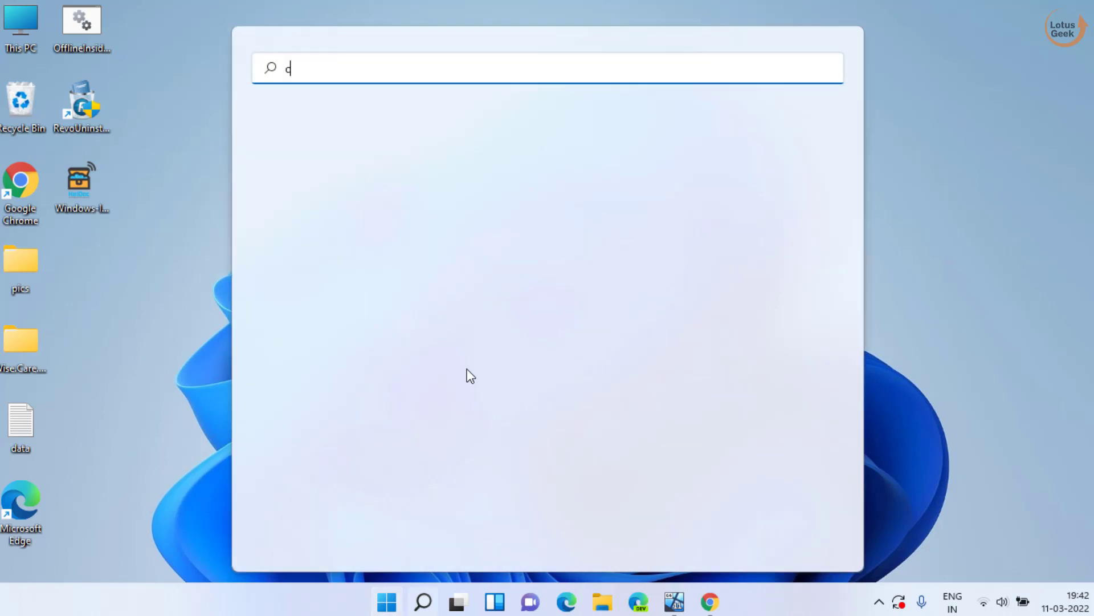
{"action": "type", "text": "md"}
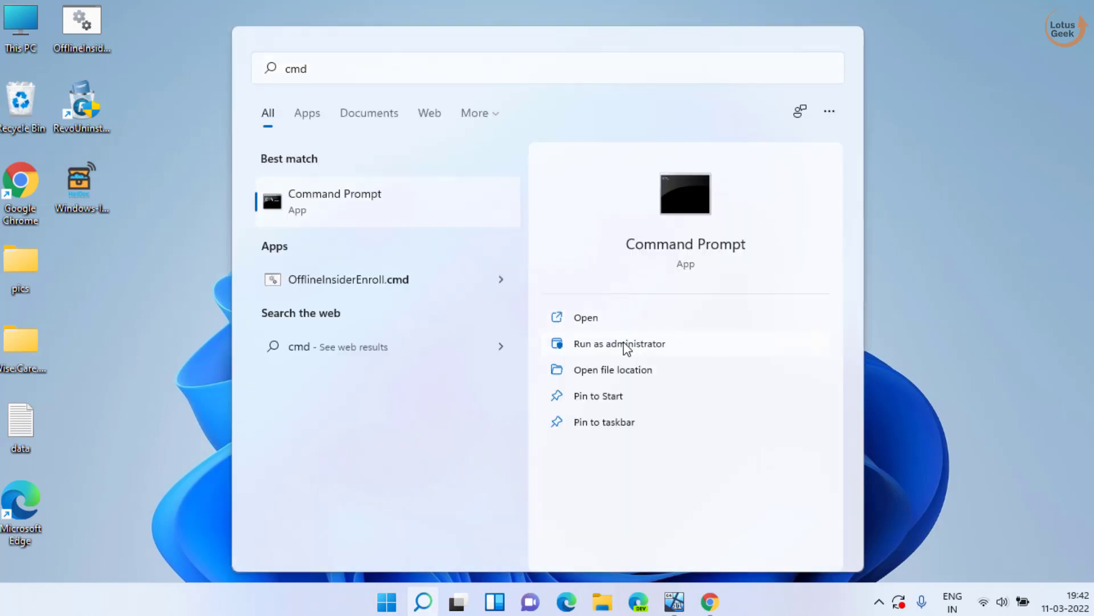
Run dism /online /cleanup-image /revertpendingaction in an administrator Command Prompt, getting Error 87.
{"action": "left_click", "coordinate": [618, 343]}
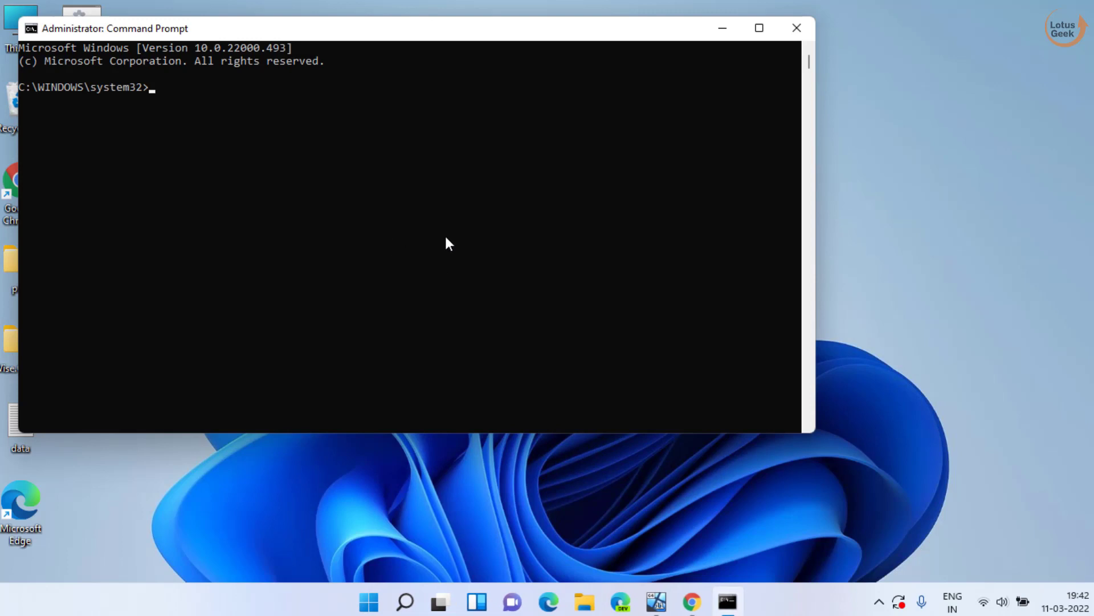
{"action": "mouse_move", "coordinate": [455, 253]}
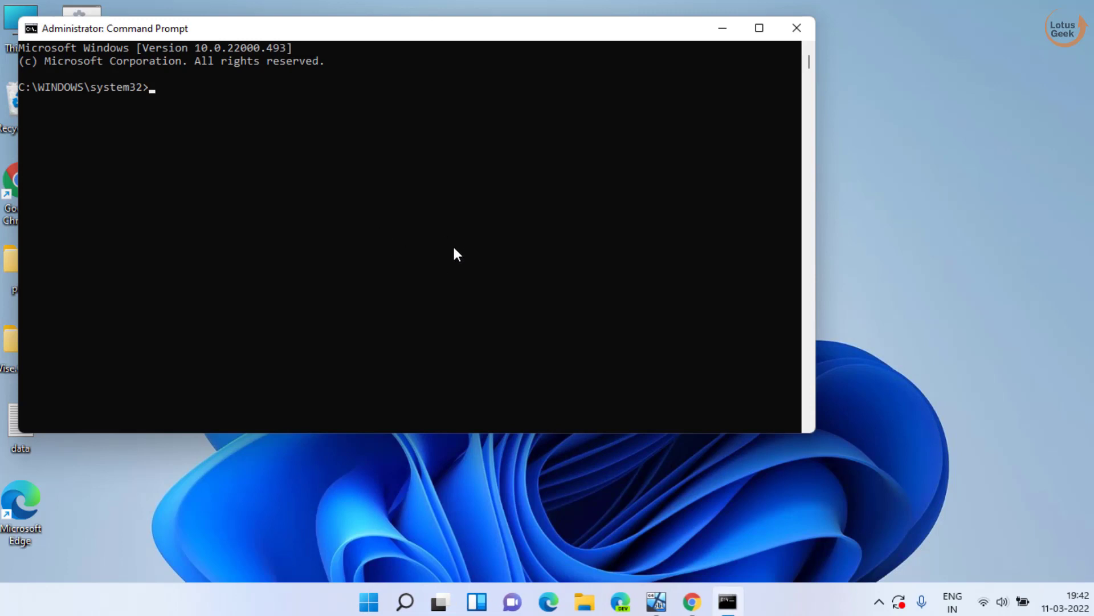
{"action": "type", "text": "dism"}
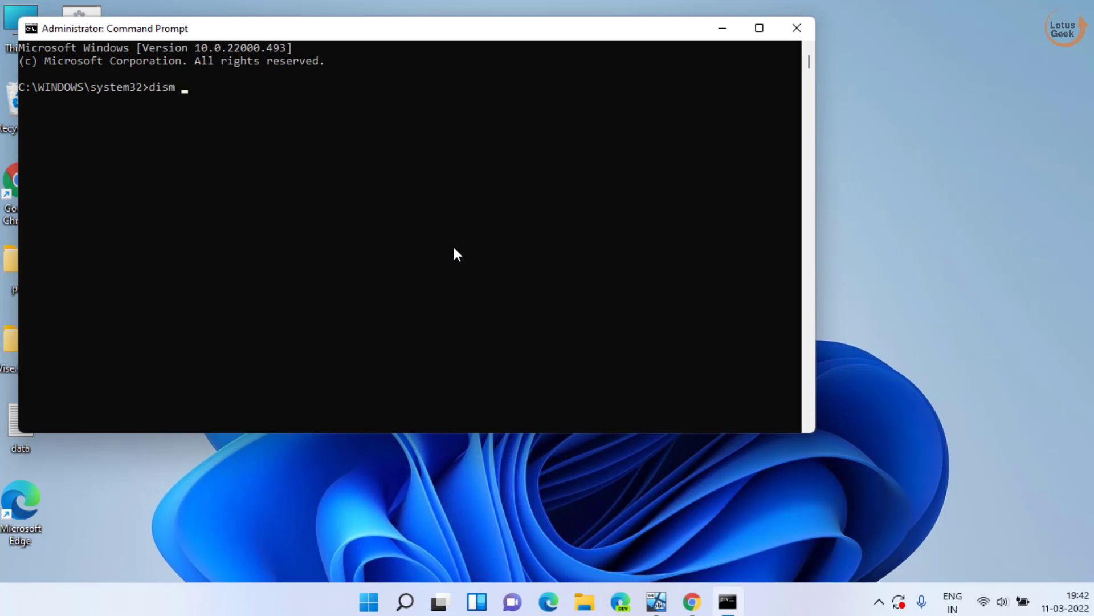
{"action": "type", "text": "/online /"}
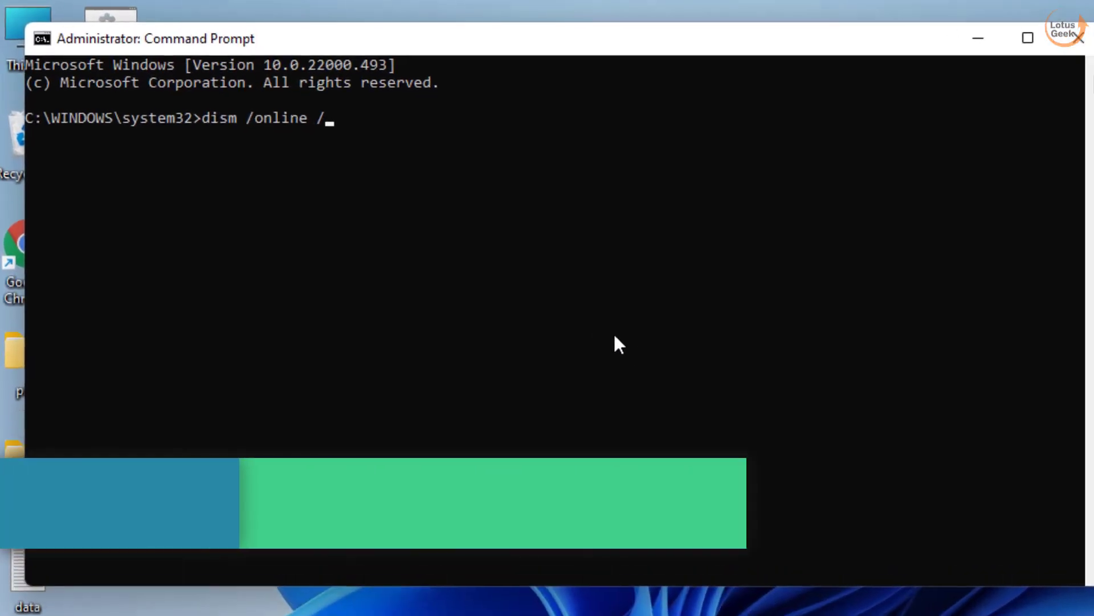
{"action": "type", "text": "cleanup-"}
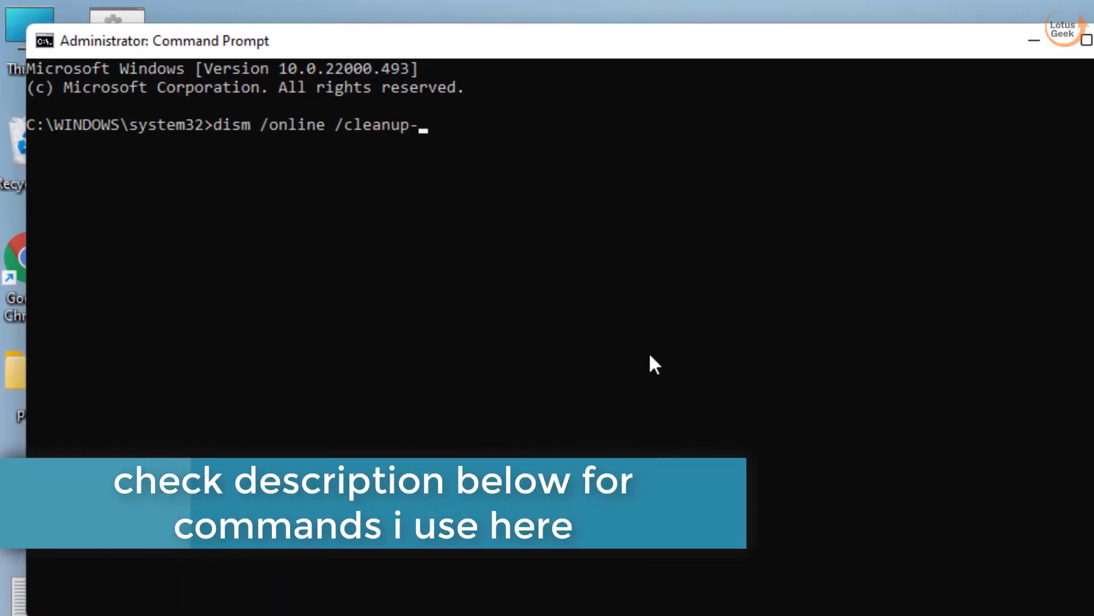
{"action": "type", "text": "iamge"}
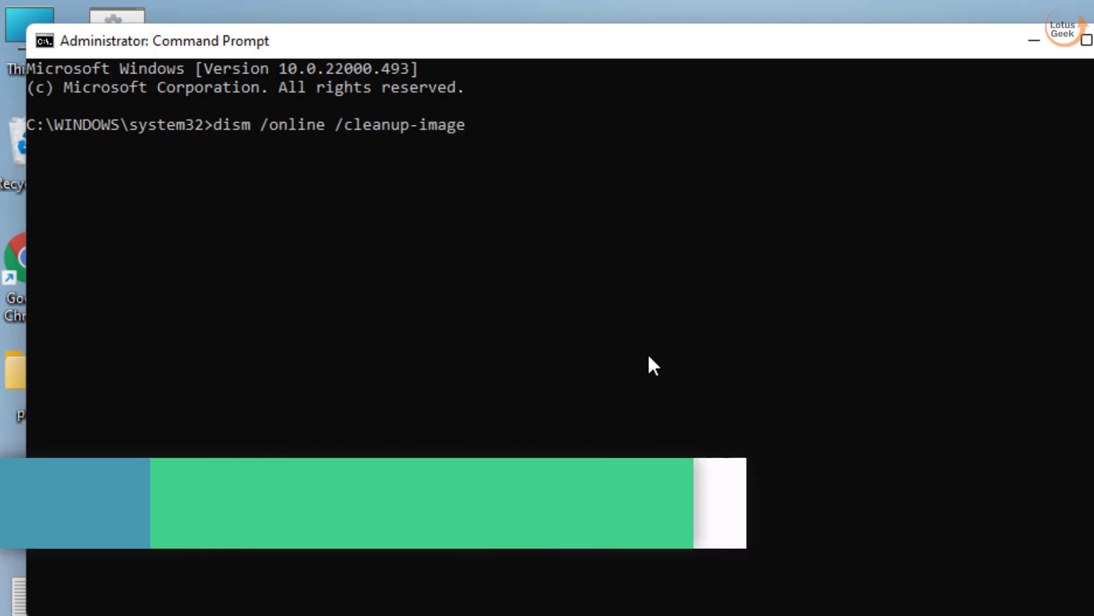
{"action": "type", "text": "/"}
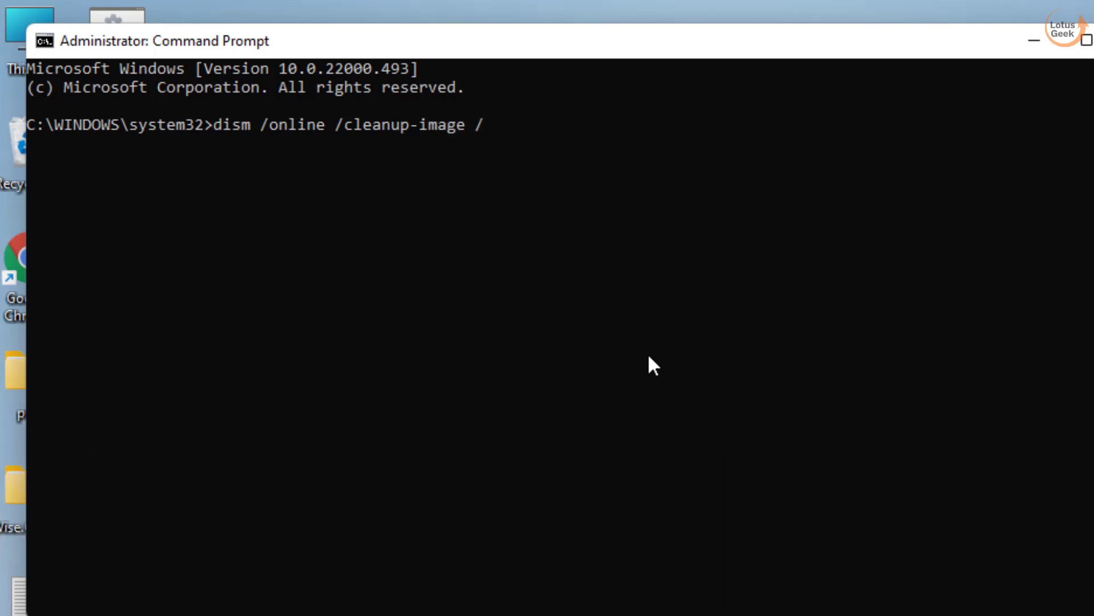
{"action": "type", "text": "revertpendingac"}
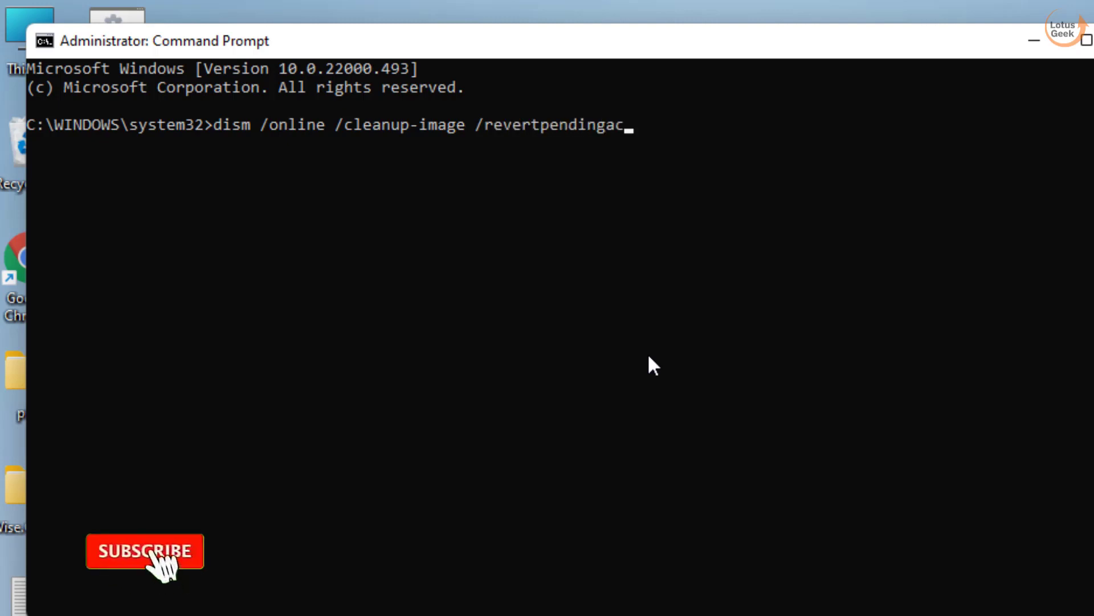
{"action": "type", "text": "tion"}
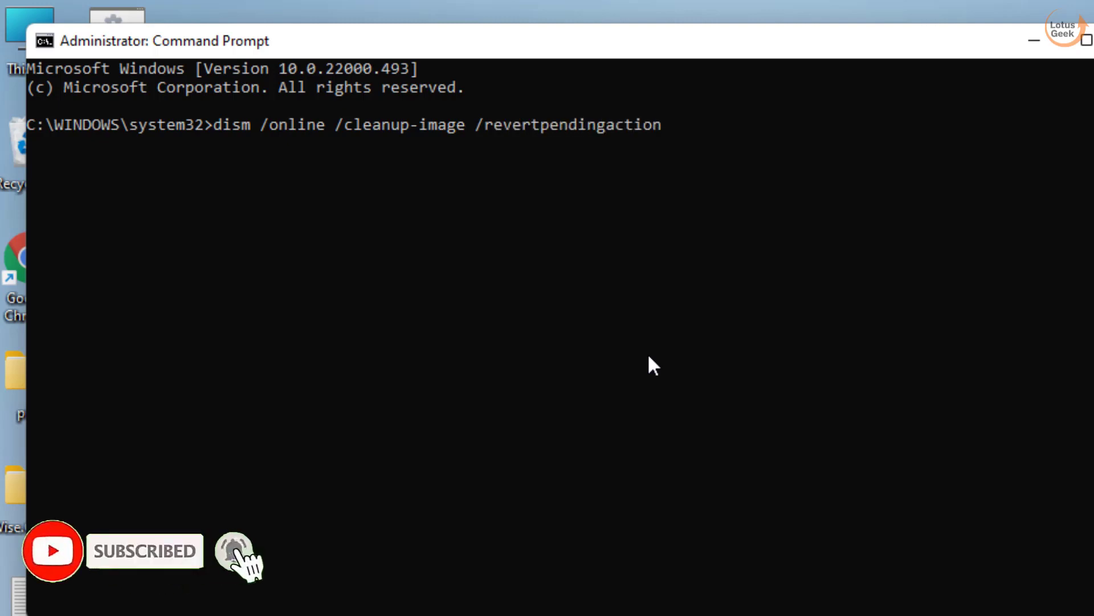
{"action": "key", "text": "Return"}
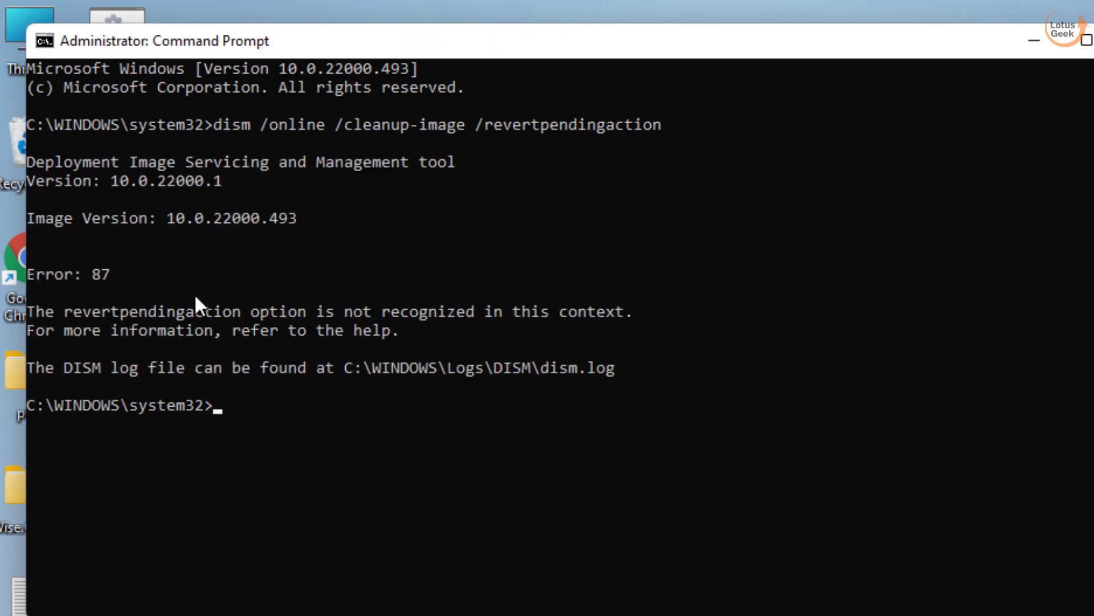
{"action": "mouse_move", "coordinate": [445, 461]}
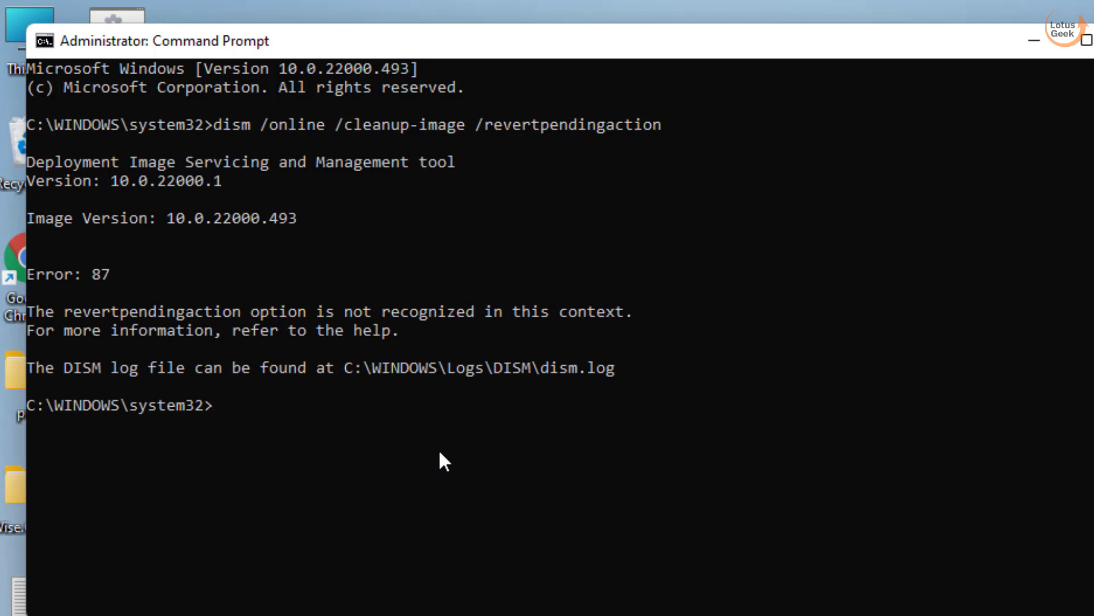
Run dism /online /cleanup-image /startcomponentcleanup and let it complete.
{"action": "type", "text": "dism /online /"}
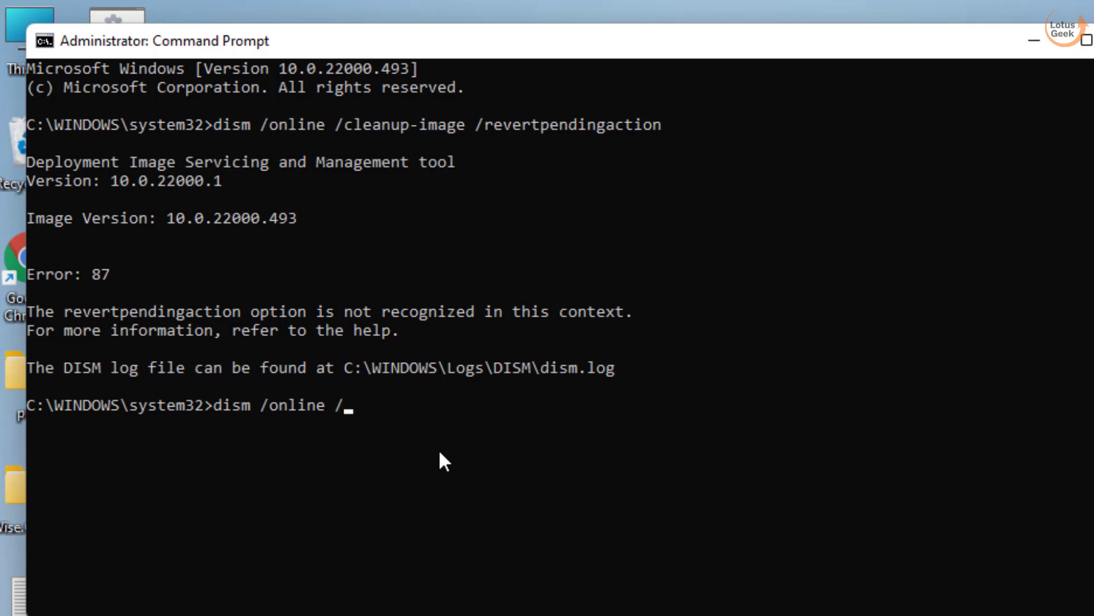
{"action": "type", "text": "cleanup"}
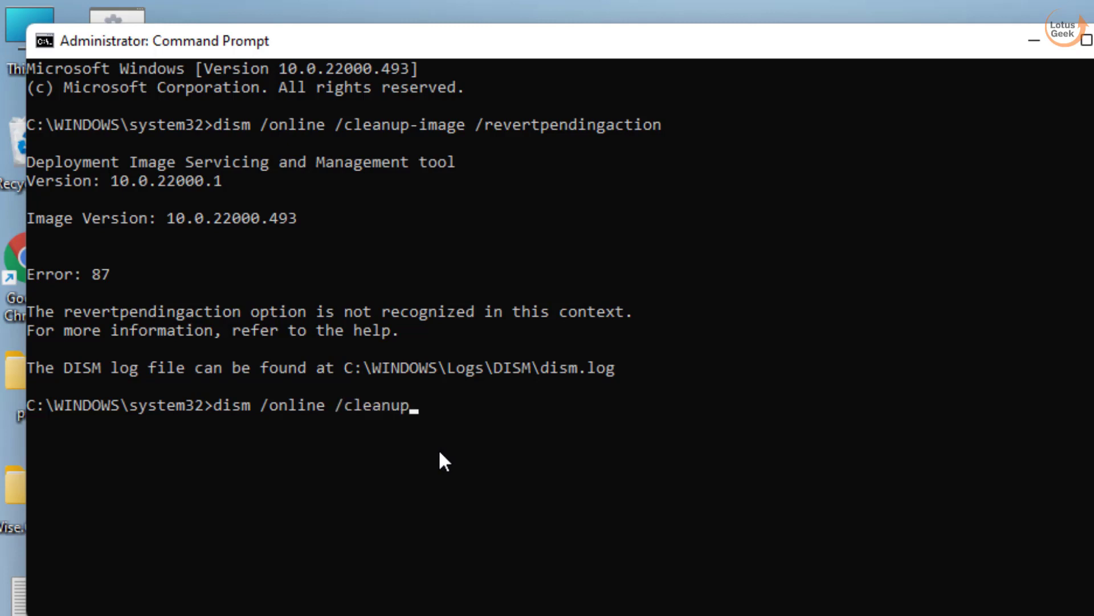
{"action": "type", "text": "-image"}
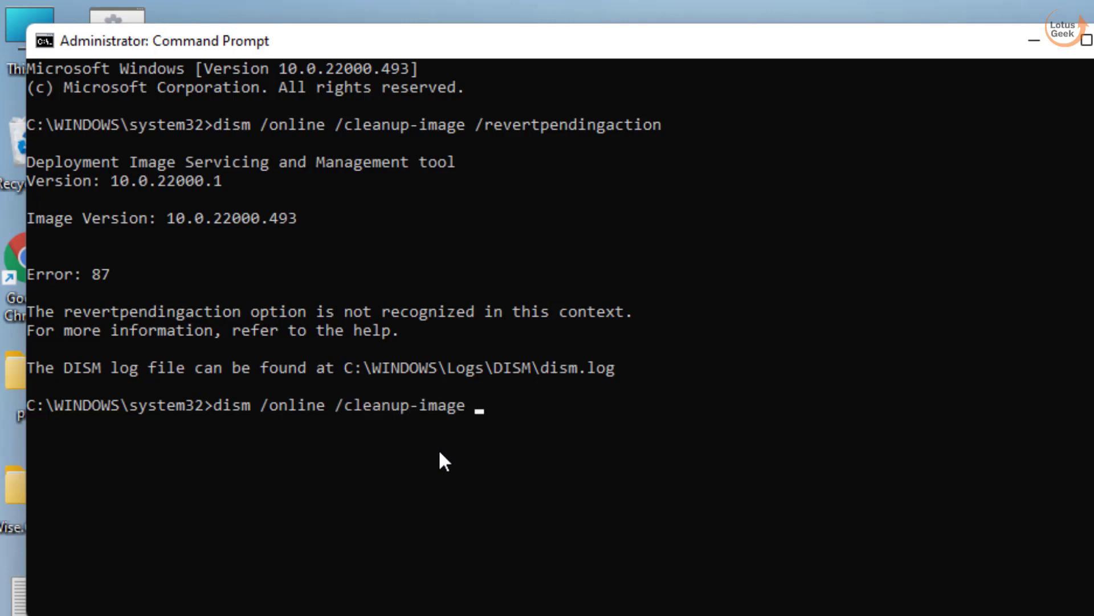
{"action": "type", "text": "/startcompon"}
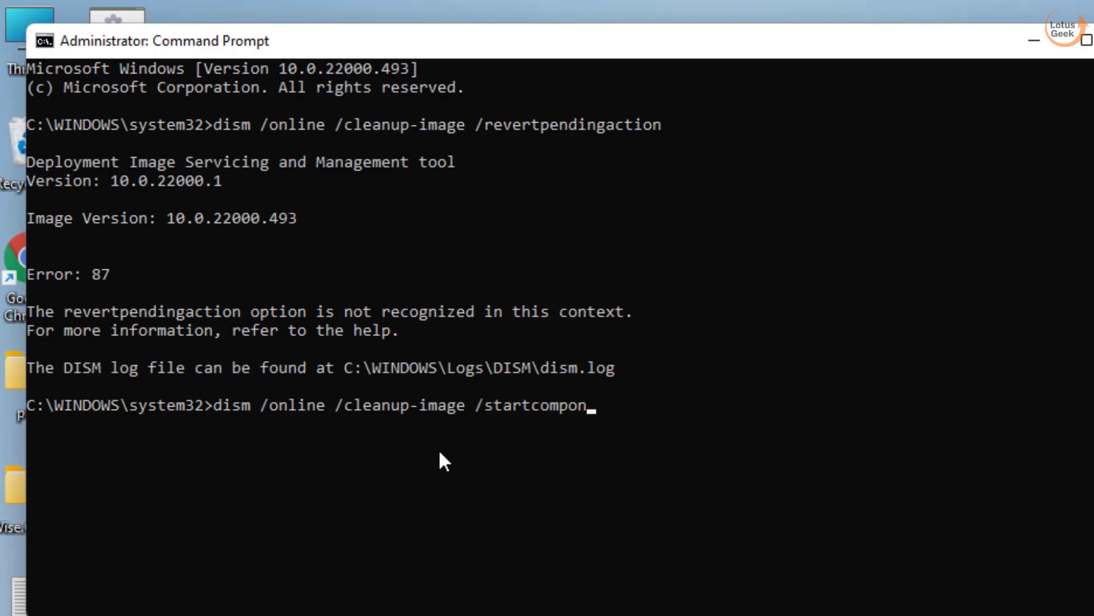
{"action": "type", "text": "entcleanup"}
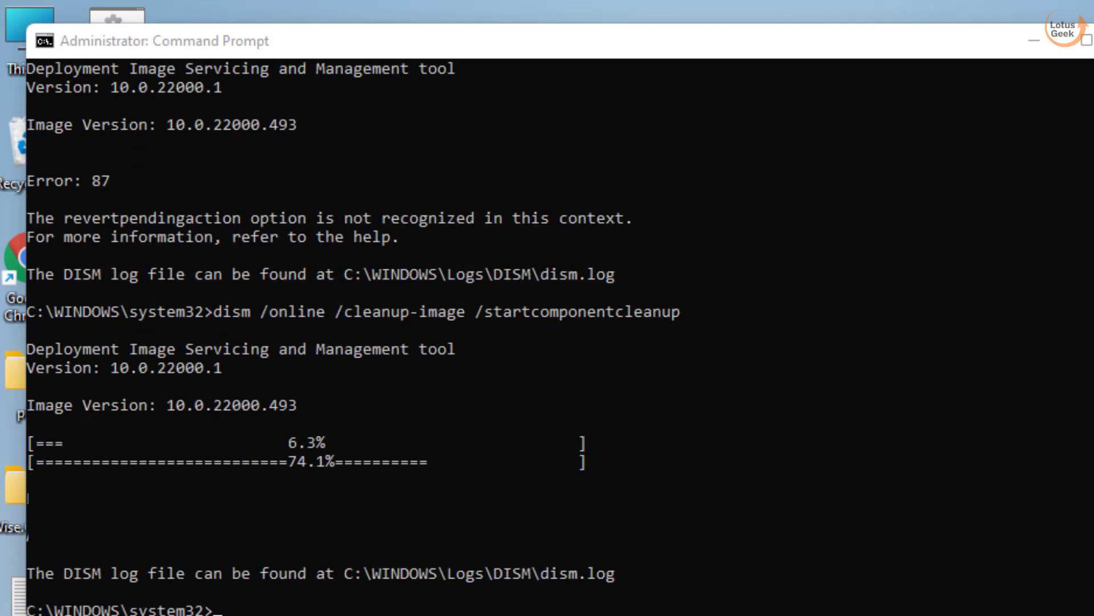
{"action": "mouse_move", "coordinate": [695, 417]}
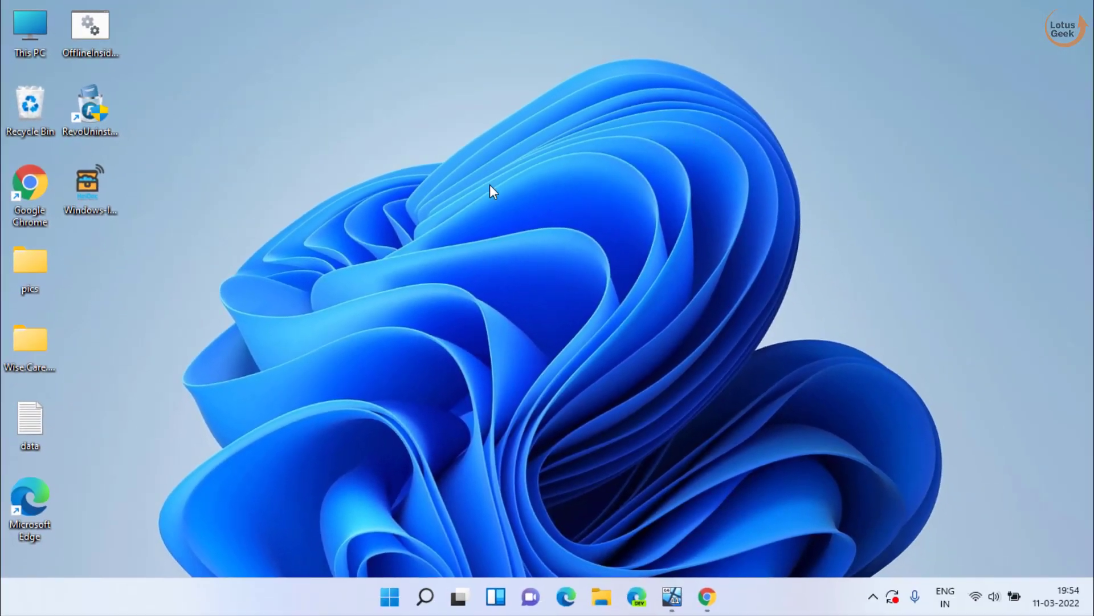
{"action": "mouse_move", "coordinate": [520, 172]}
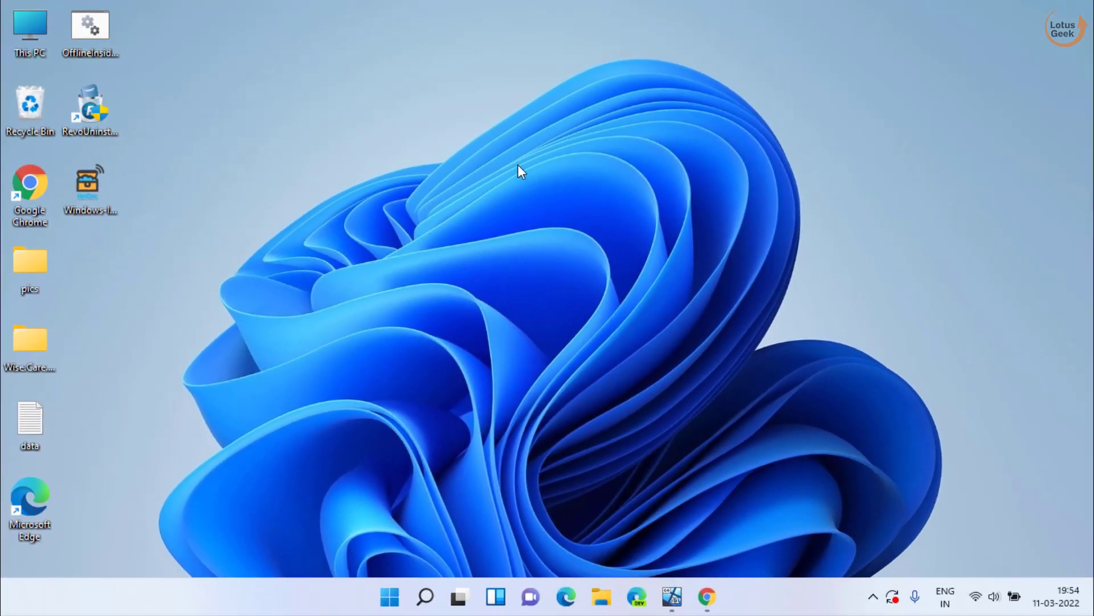
{"action": "mouse_move", "coordinate": [459, 379]}
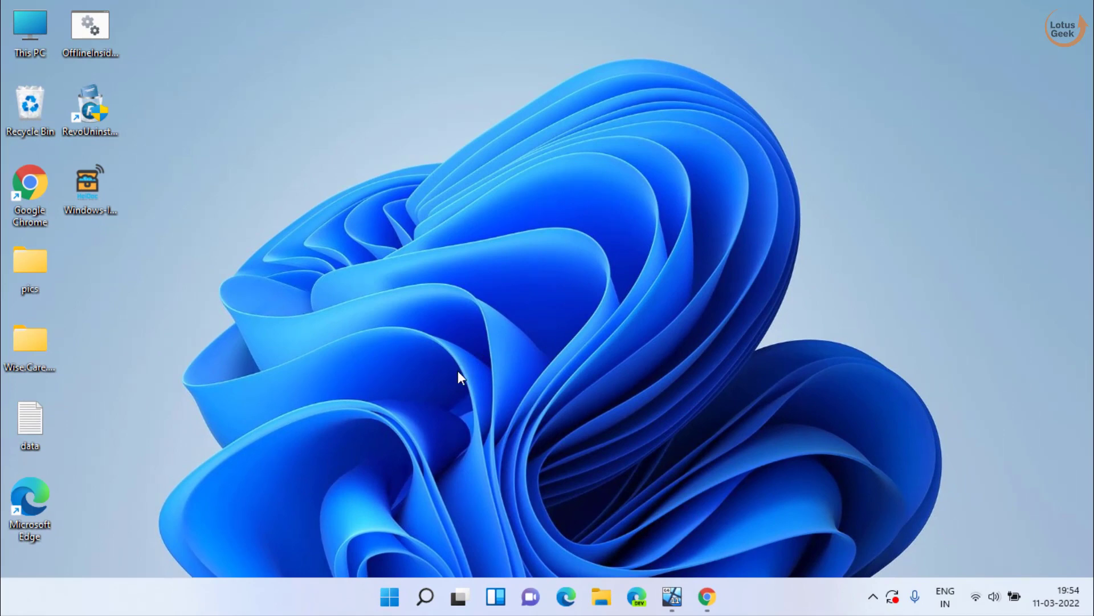
{"action": "mouse_move", "coordinate": [388, 597]}
{"action": "type", "text": "run"}
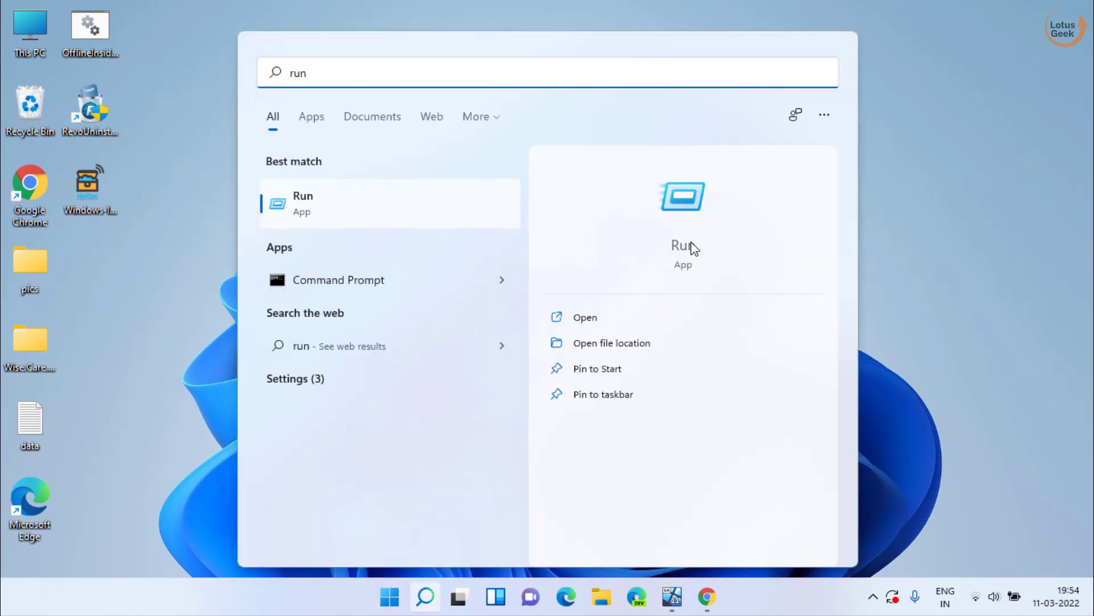
Launch the Run app from the search results for 'run'.
{"action": "left_click", "coordinate": [585, 317]}
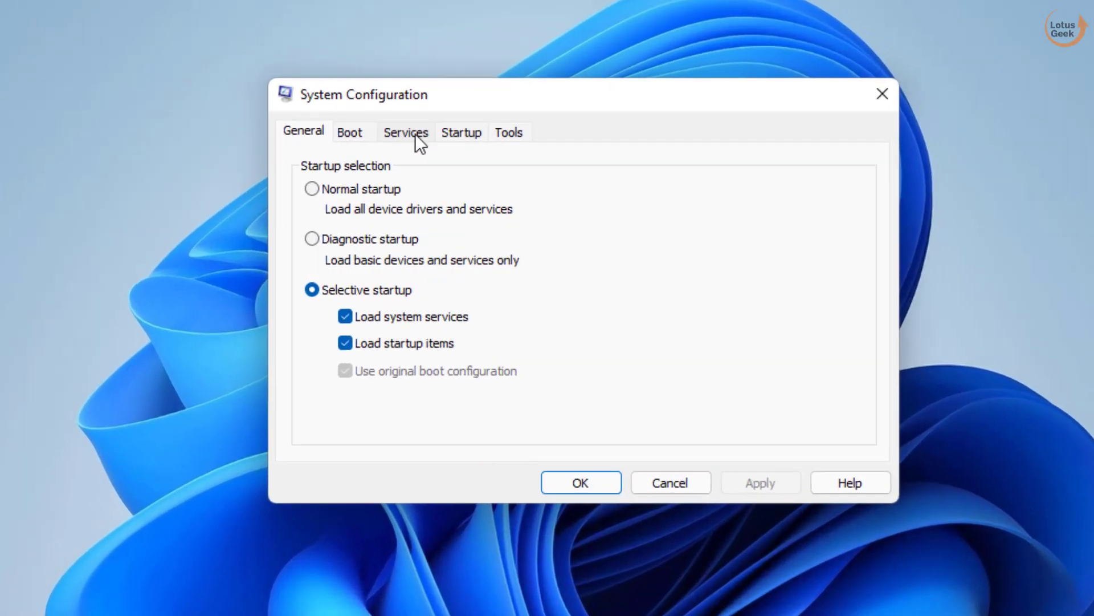
Show msconfig's Services list with Hide all Microsoft services ticked.
{"action": "left_click", "coordinate": [406, 132]}
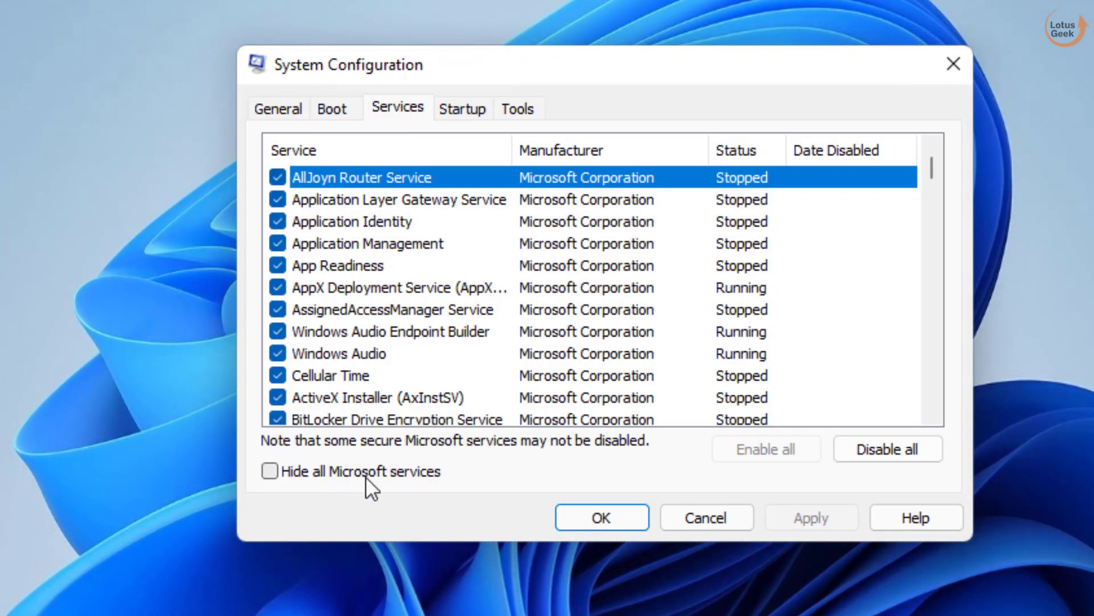
{"action": "left_click", "coordinate": [269, 471]}
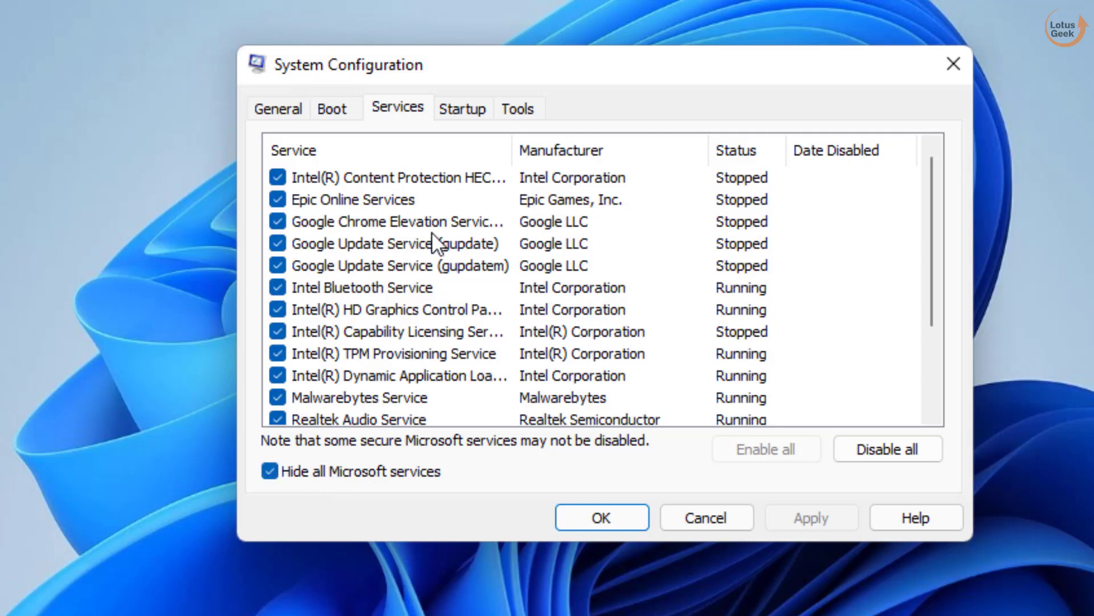
{"action": "mouse_move", "coordinate": [523, 272]}
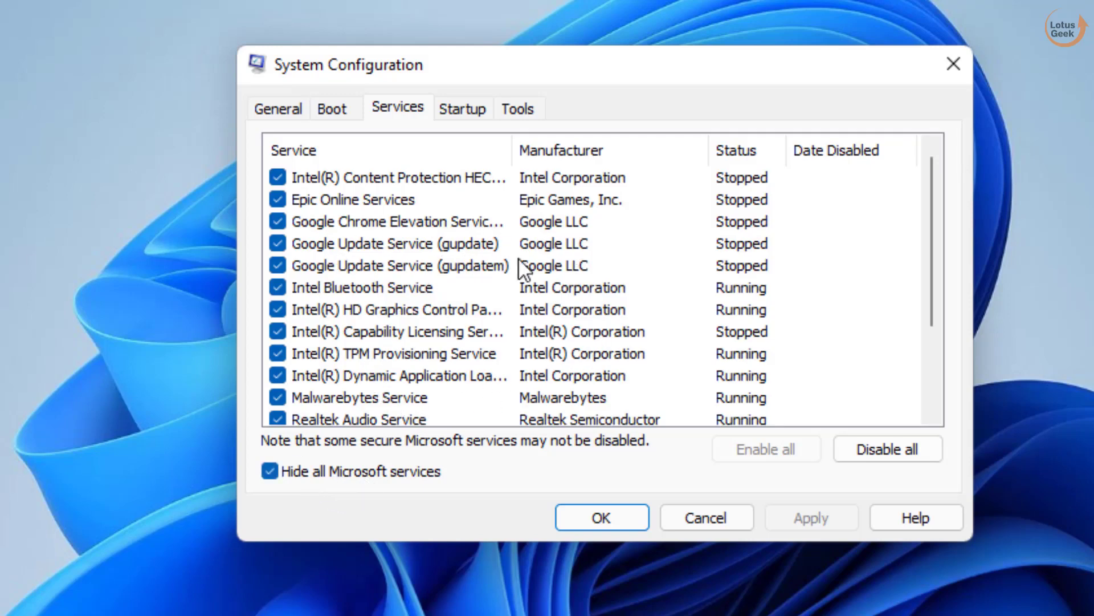
{"action": "mouse_move", "coordinate": [531, 300]}
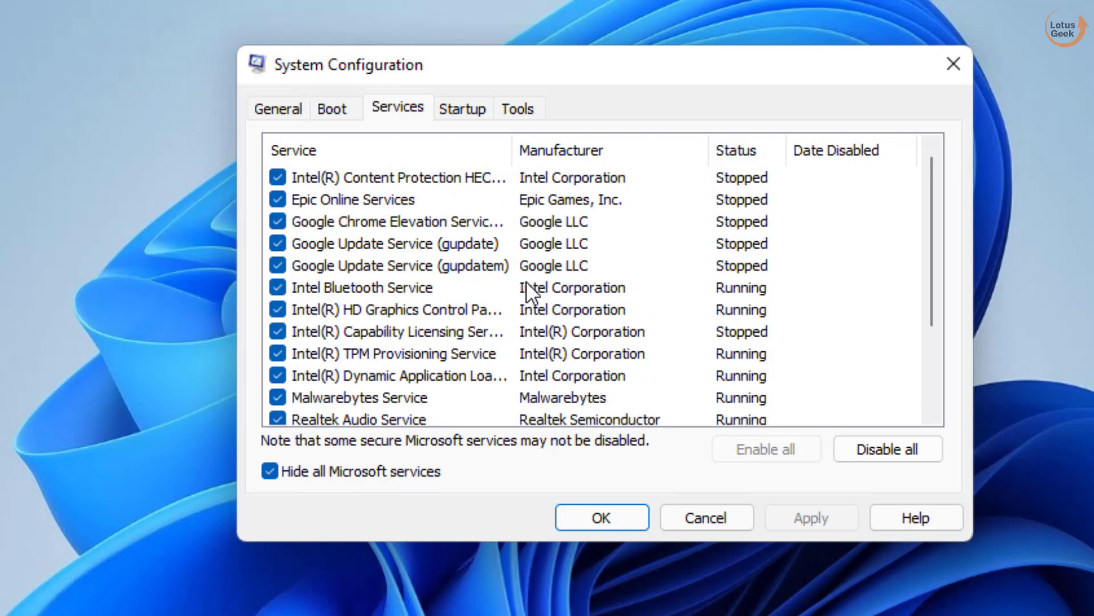
{"action": "mouse_move", "coordinate": [258, 417]}
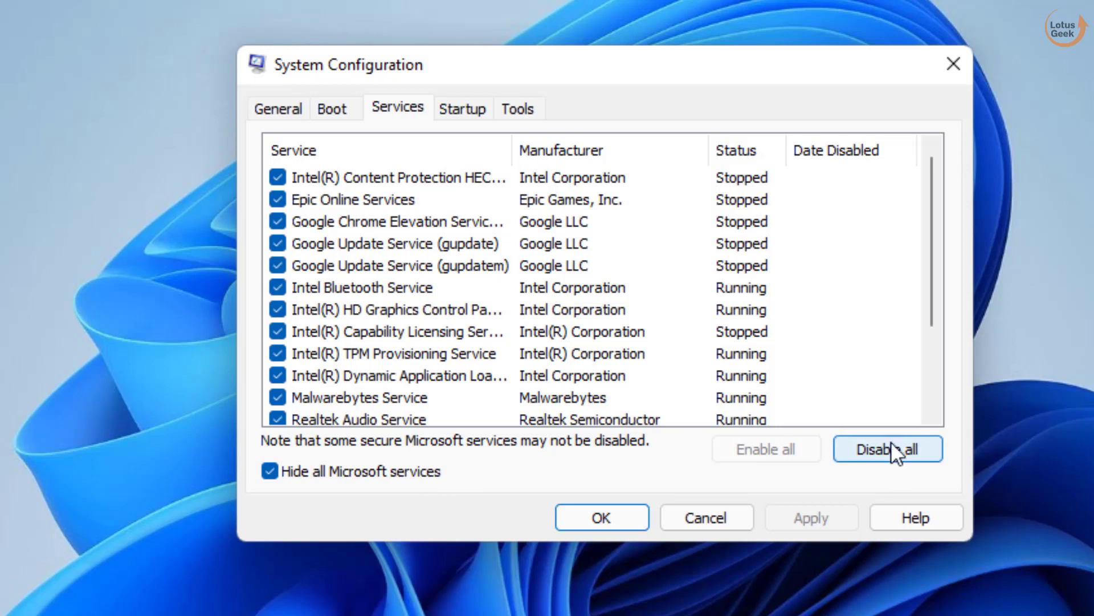
{"action": "mouse_move", "coordinate": [513, 263]}
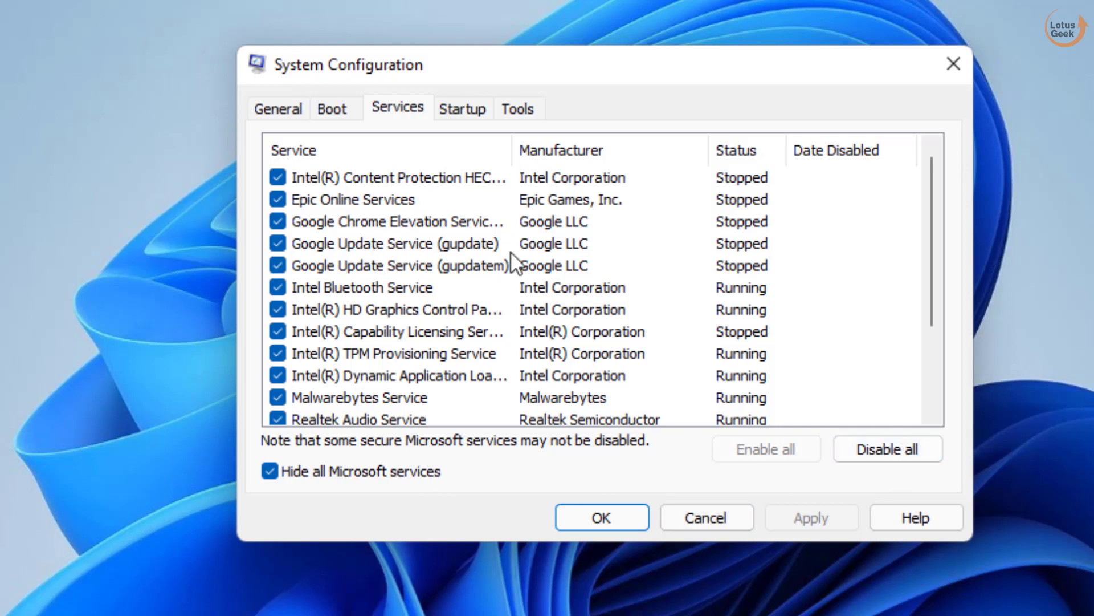
{"action": "mouse_move", "coordinate": [481, 363]}
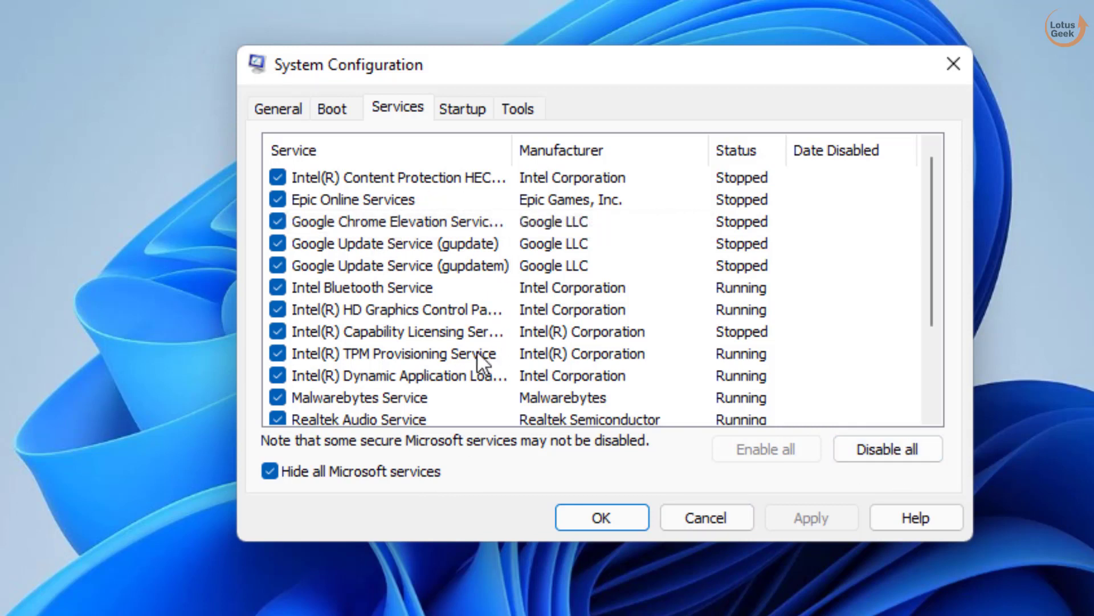
{"action": "mouse_move", "coordinate": [425, 338]}
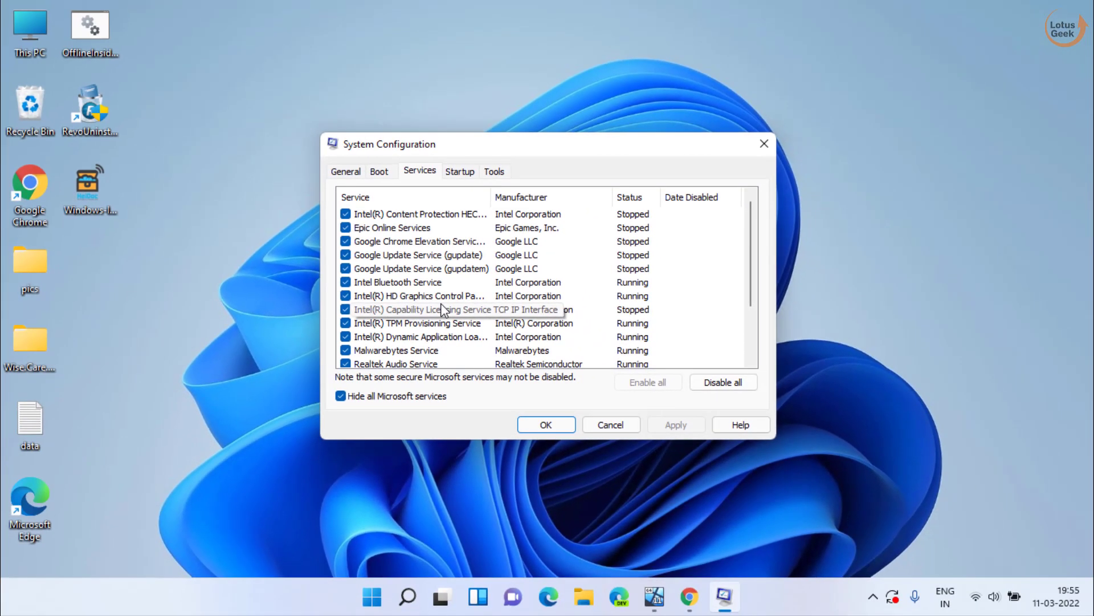
{"action": "mouse_move", "coordinate": [489, 309]}
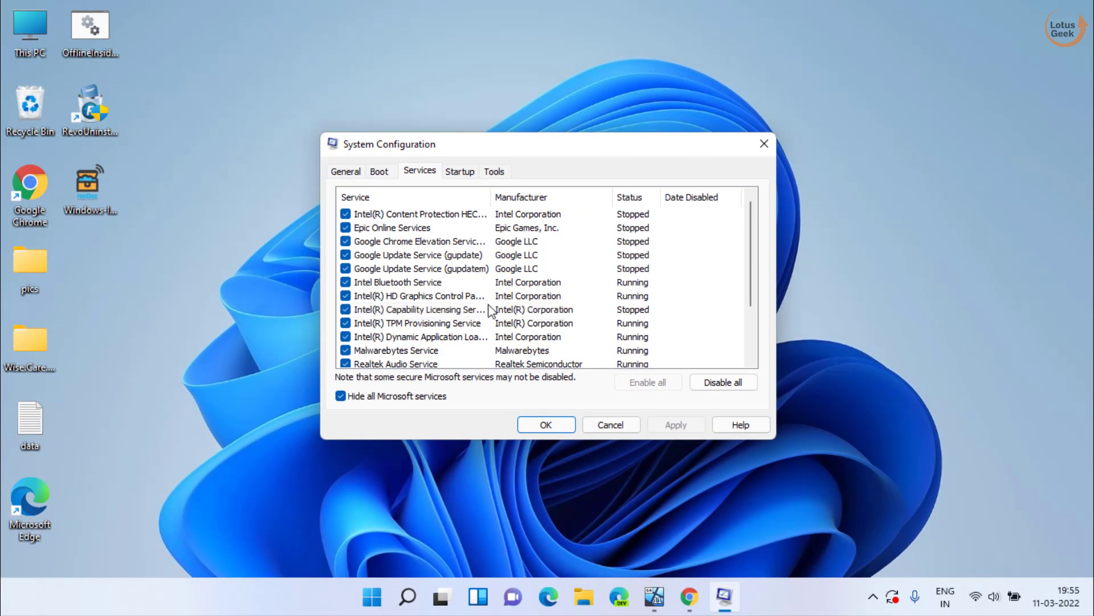
{"action": "mouse_move", "coordinate": [565, 421]}
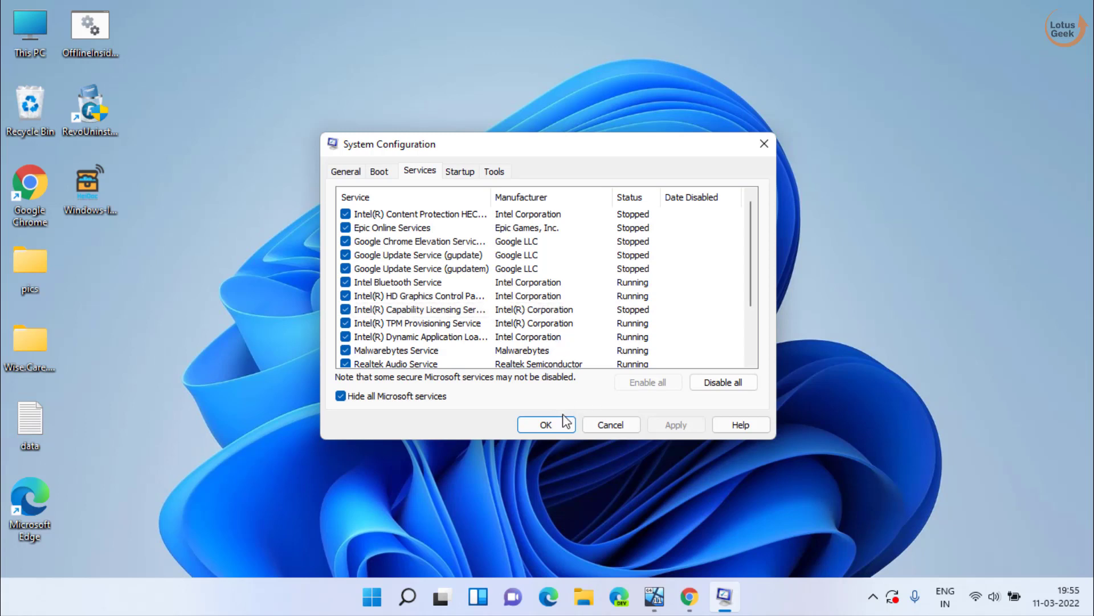
{"action": "left_click", "coordinate": [546, 424]}
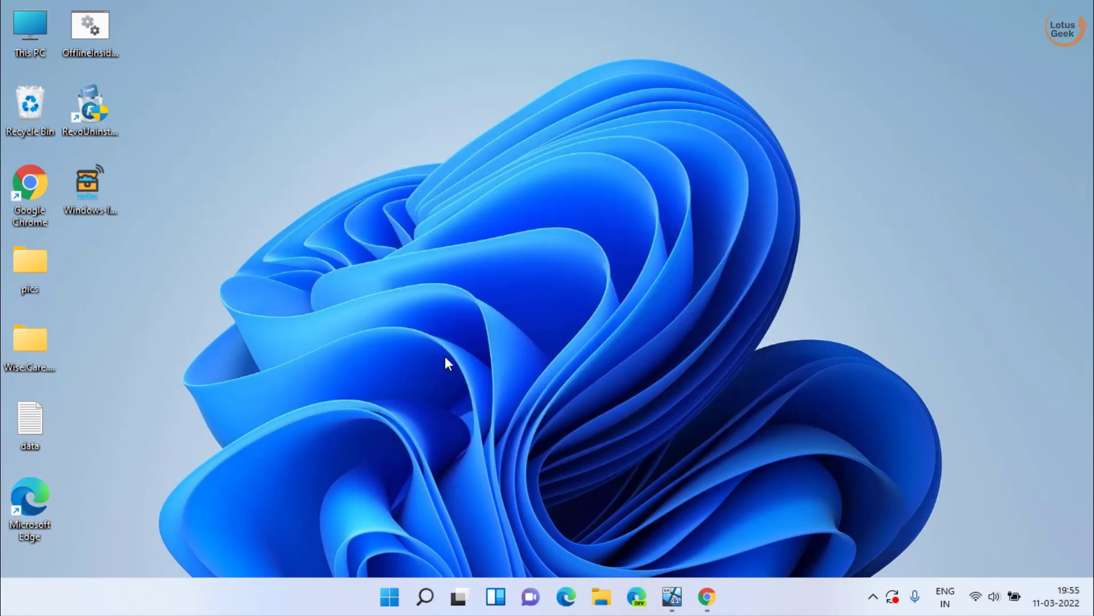
{"action": "mouse_move", "coordinate": [405, 325]}
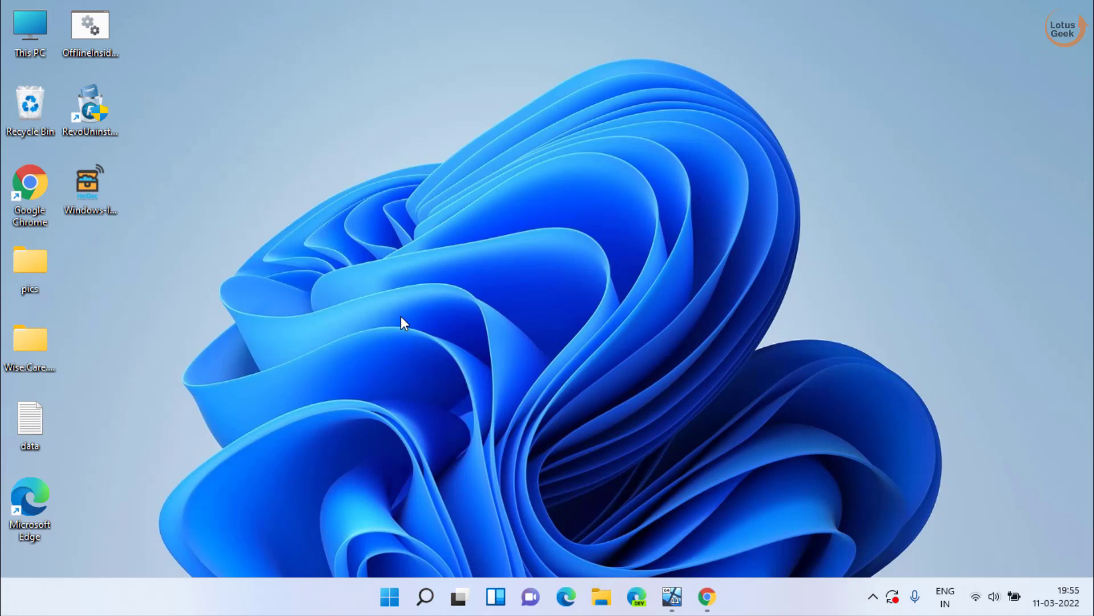
{"action": "mouse_move", "coordinate": [411, 329]}
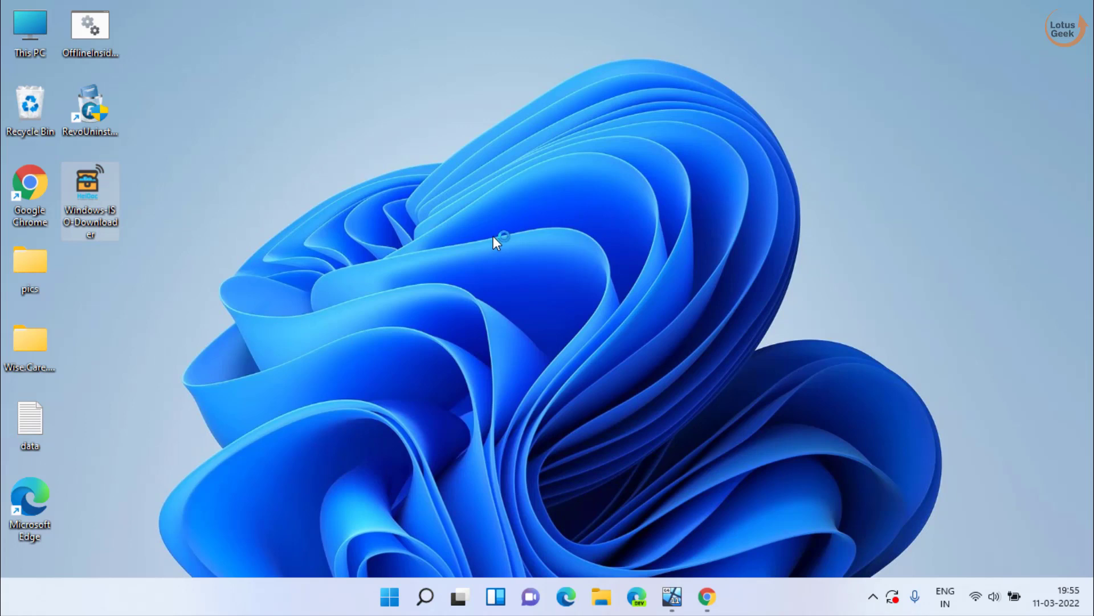
{"action": "mouse_move", "coordinate": [457, 253]}
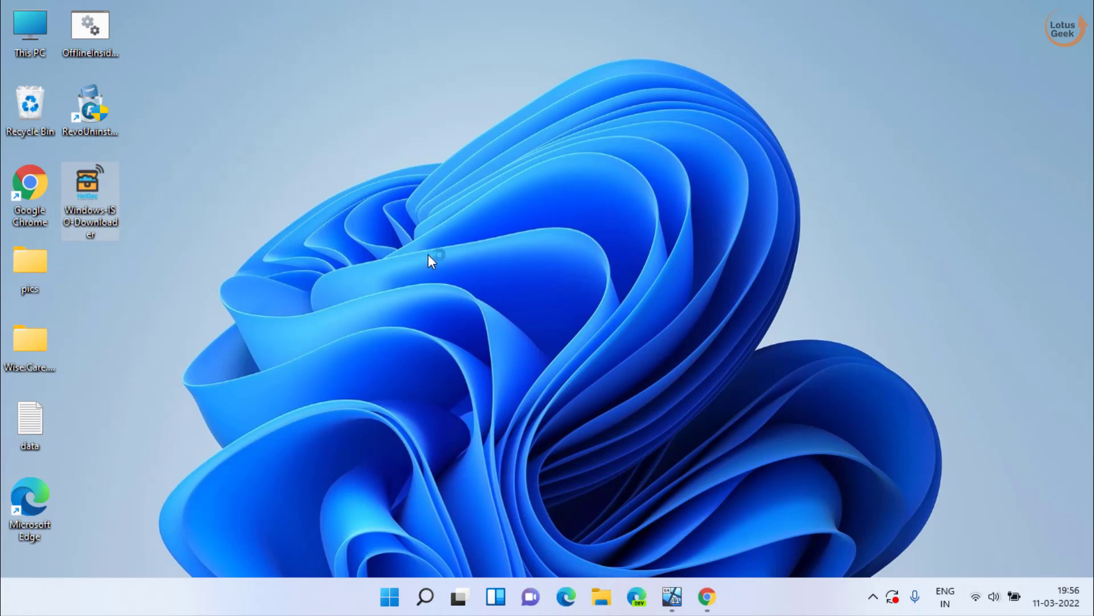
Select Windows 10 Home/Pro November 2021 Update in English International in HeiDoc ISO Downloader.
{"action": "double_click", "coordinate": [89, 185]}
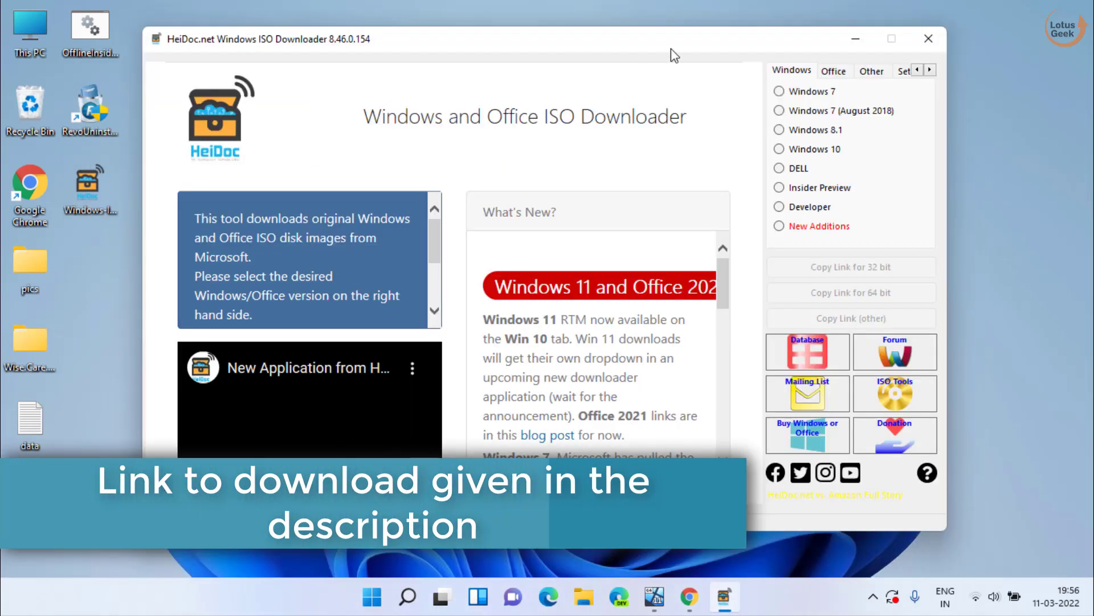
{"action": "left_click", "coordinate": [779, 148]}
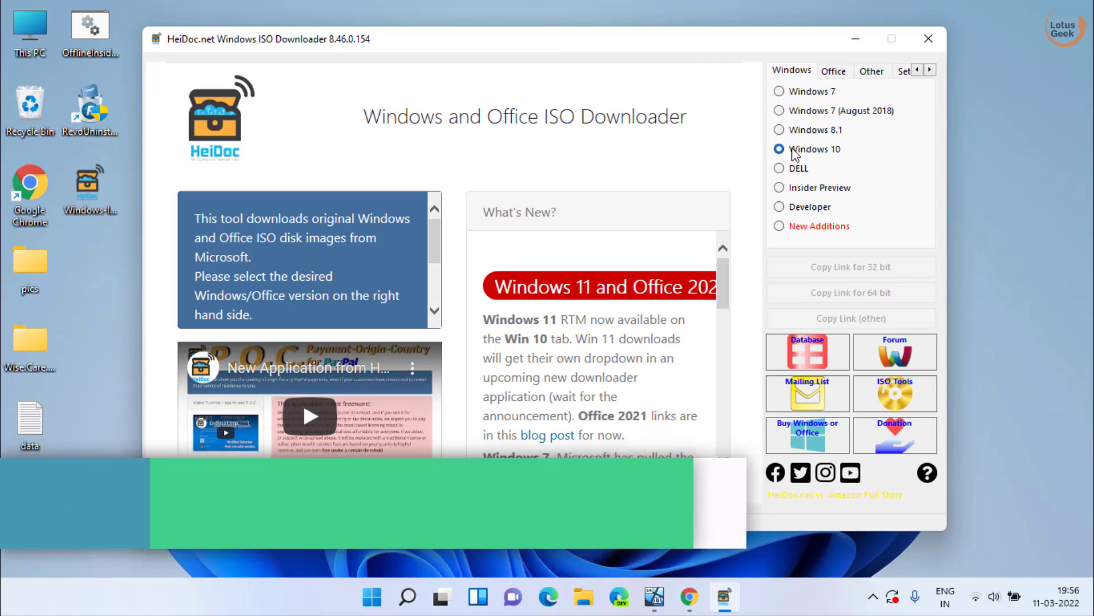
{"action": "left_click", "coordinate": [779, 148]}
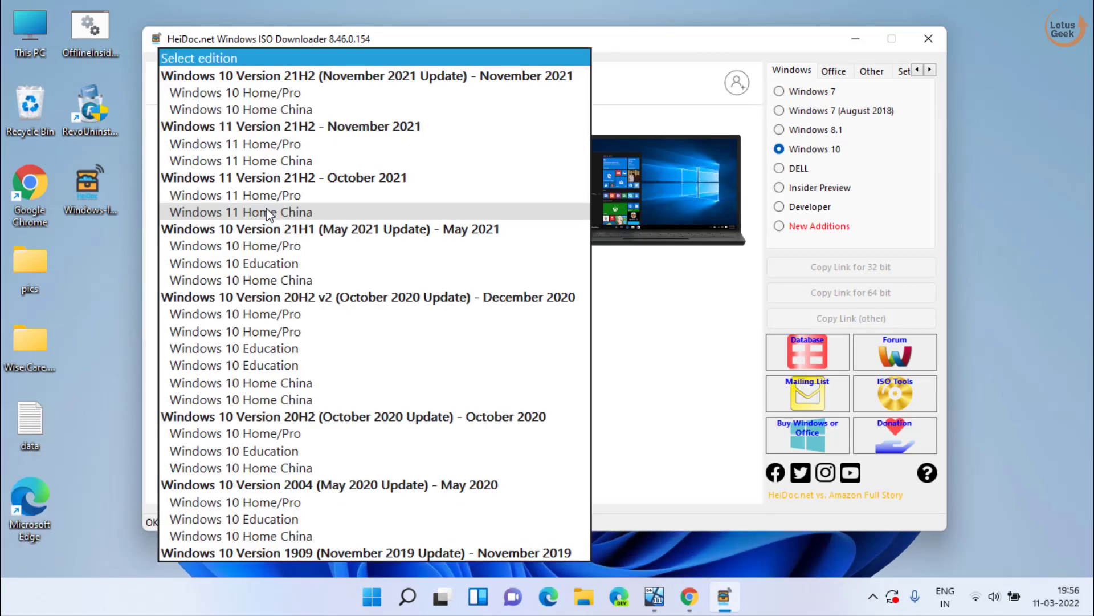
{"action": "mouse_move", "coordinate": [291, 93]}
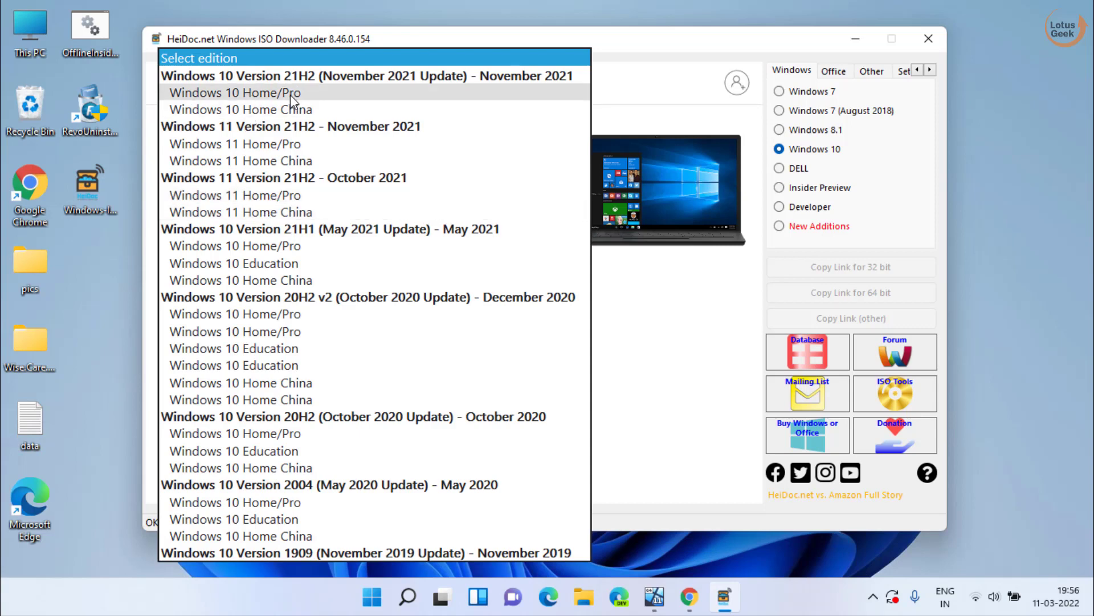
{"action": "left_click", "coordinate": [235, 93]}
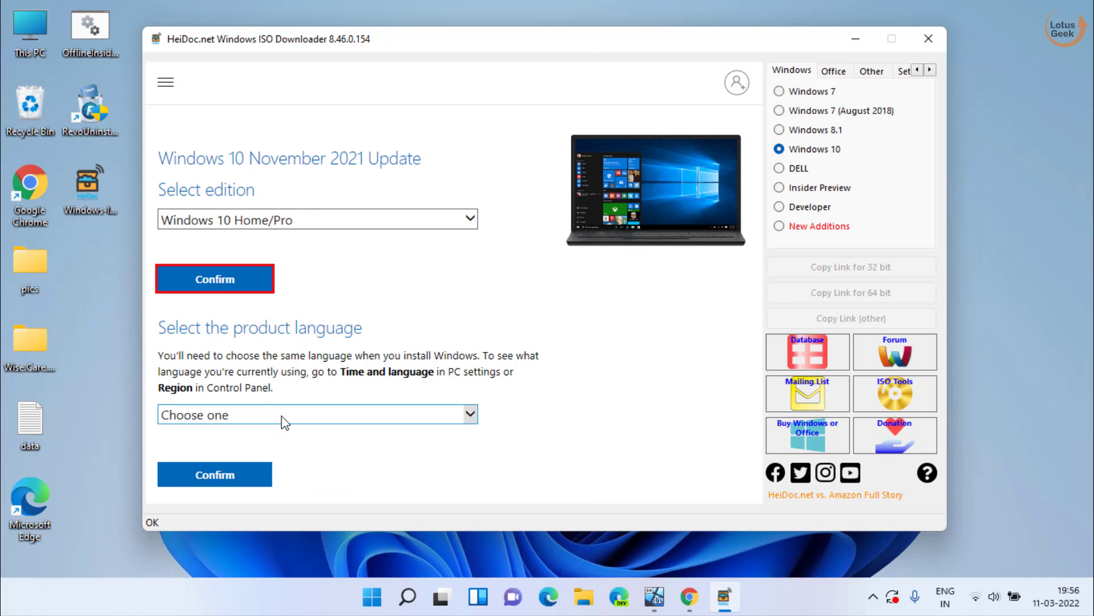
{"action": "left_click", "coordinate": [316, 414]}
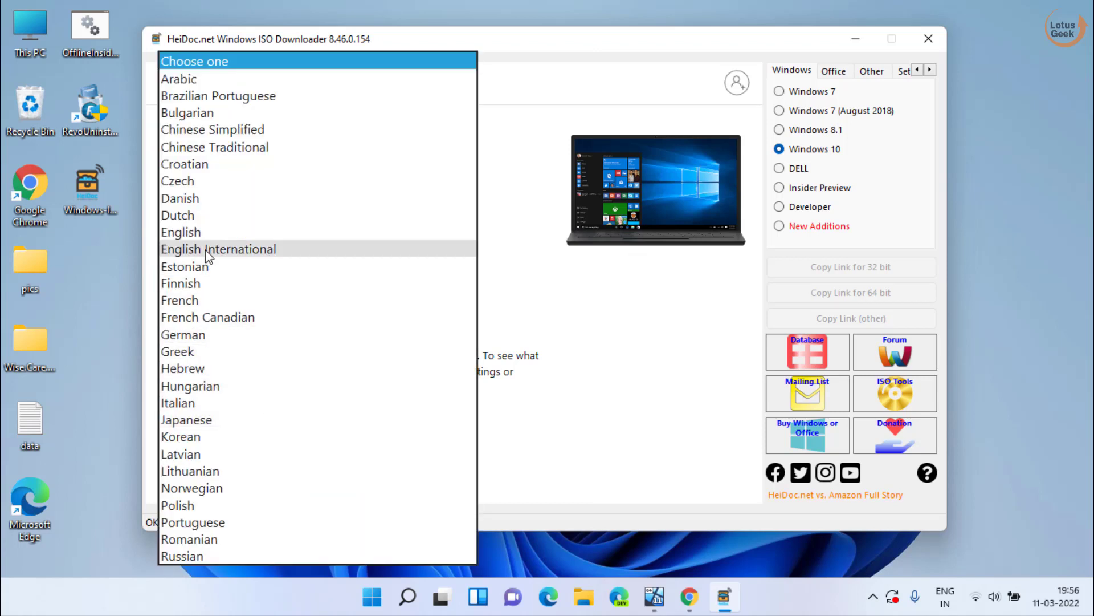
{"action": "left_click", "coordinate": [216, 248]}
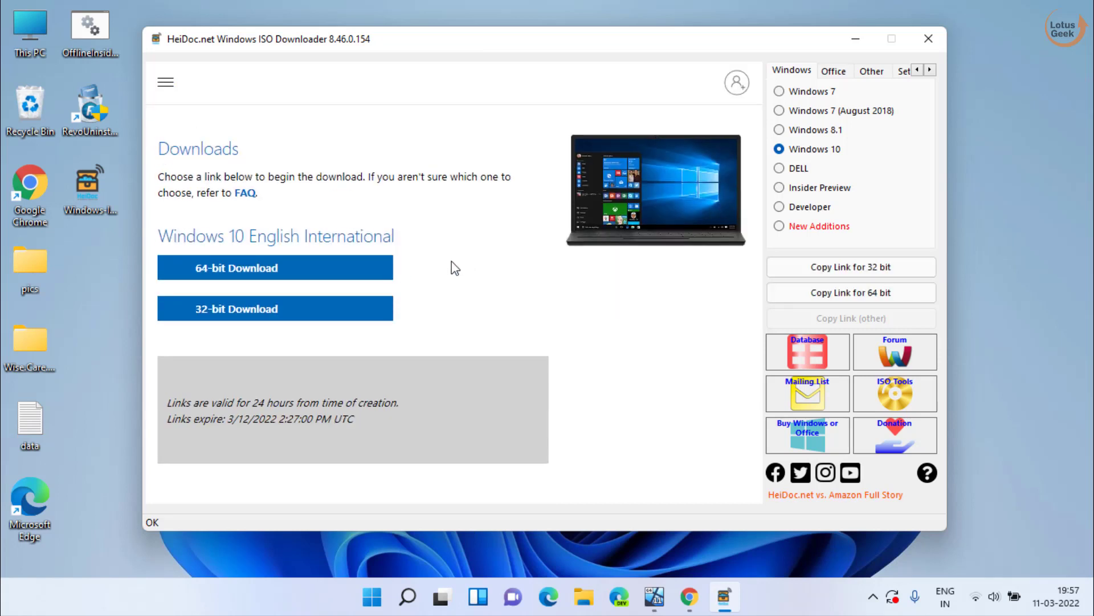
{"action": "mouse_move", "coordinate": [408, 272]}
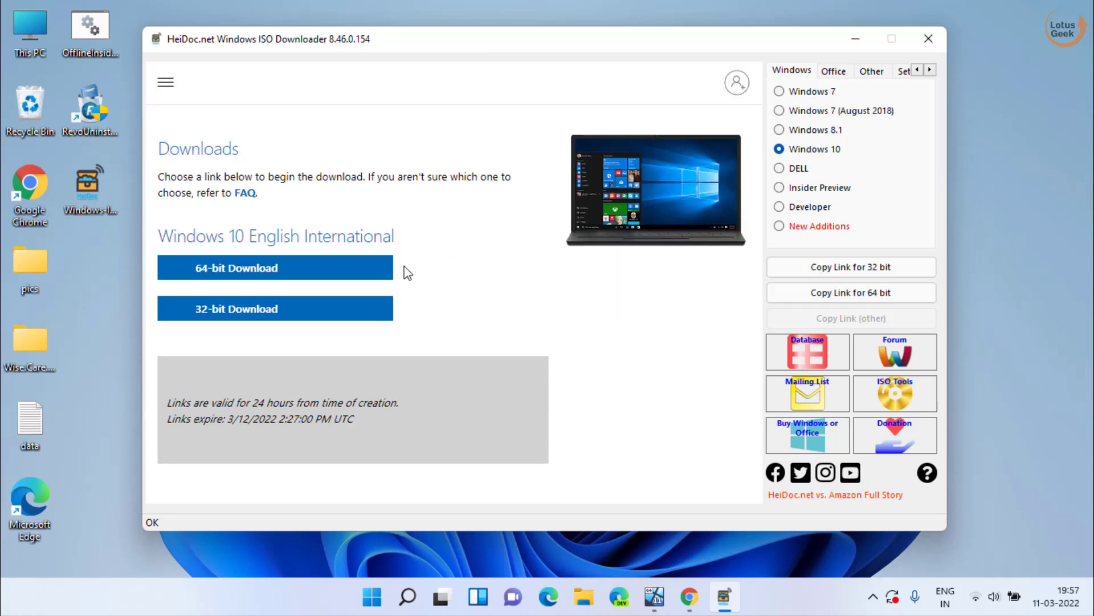
{"action": "mouse_move", "coordinate": [241, 316]}
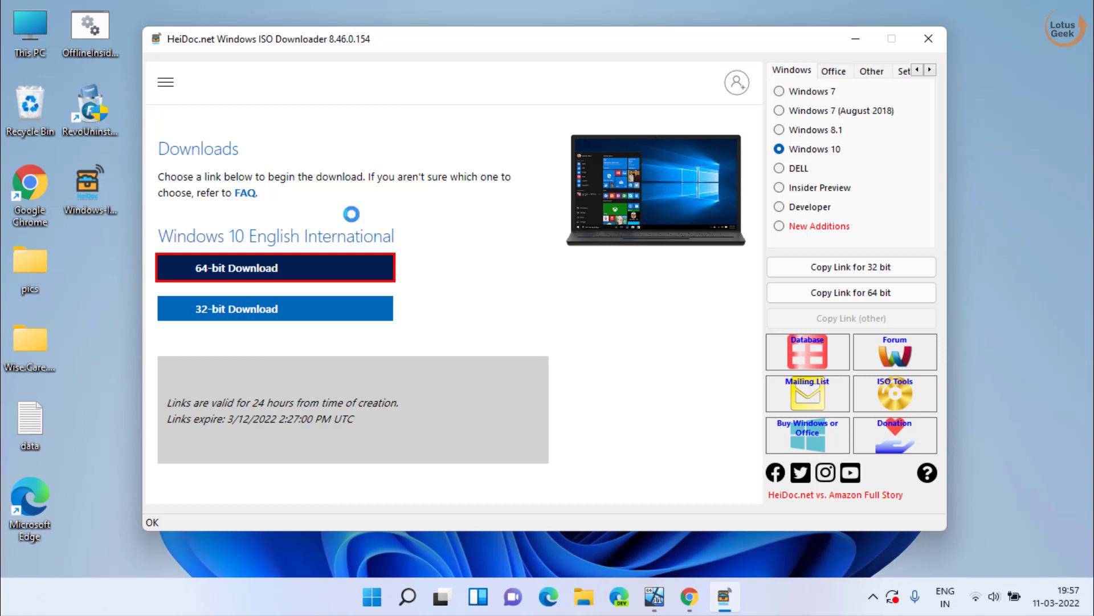
Request the 64-bit Windows 10 ISO and keep the Desktop as its save location.
{"action": "left_click", "coordinate": [275, 267]}
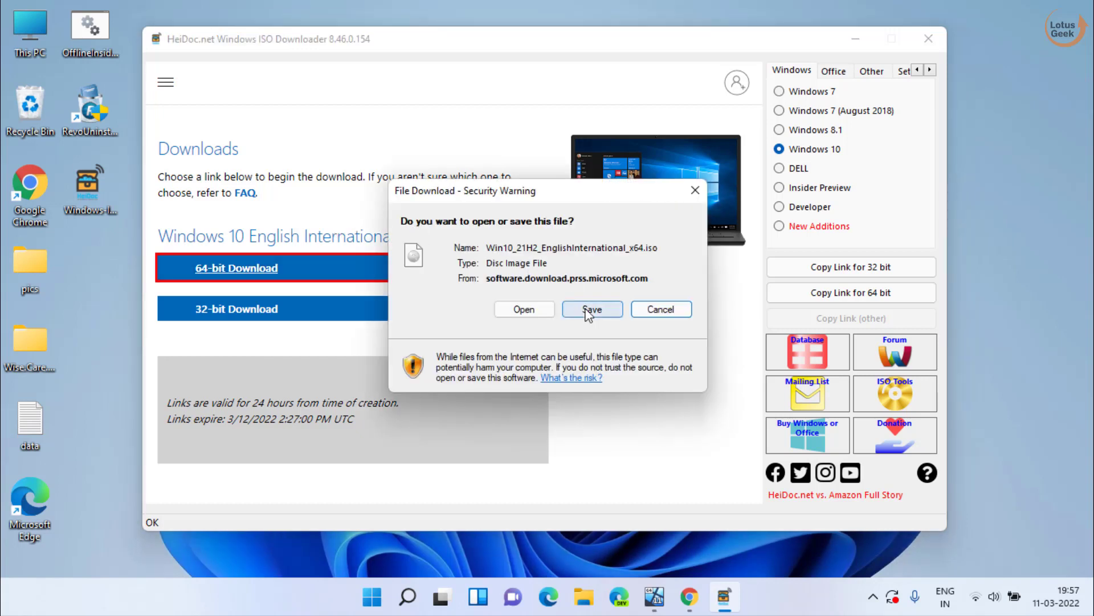
{"action": "mouse_move", "coordinate": [525, 309]}
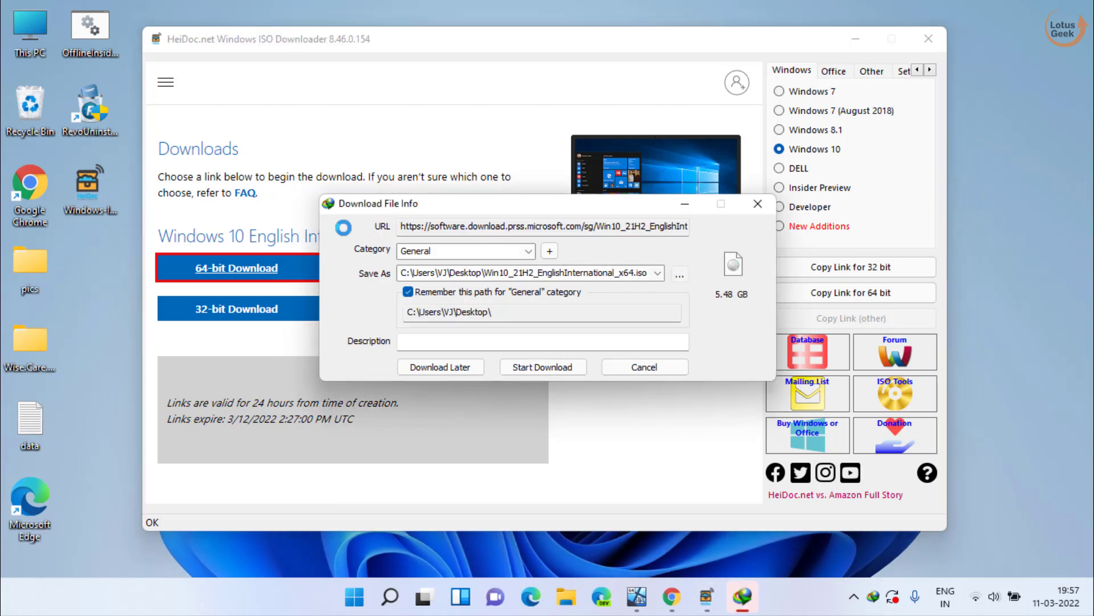
{"action": "left_click", "coordinate": [677, 272]}
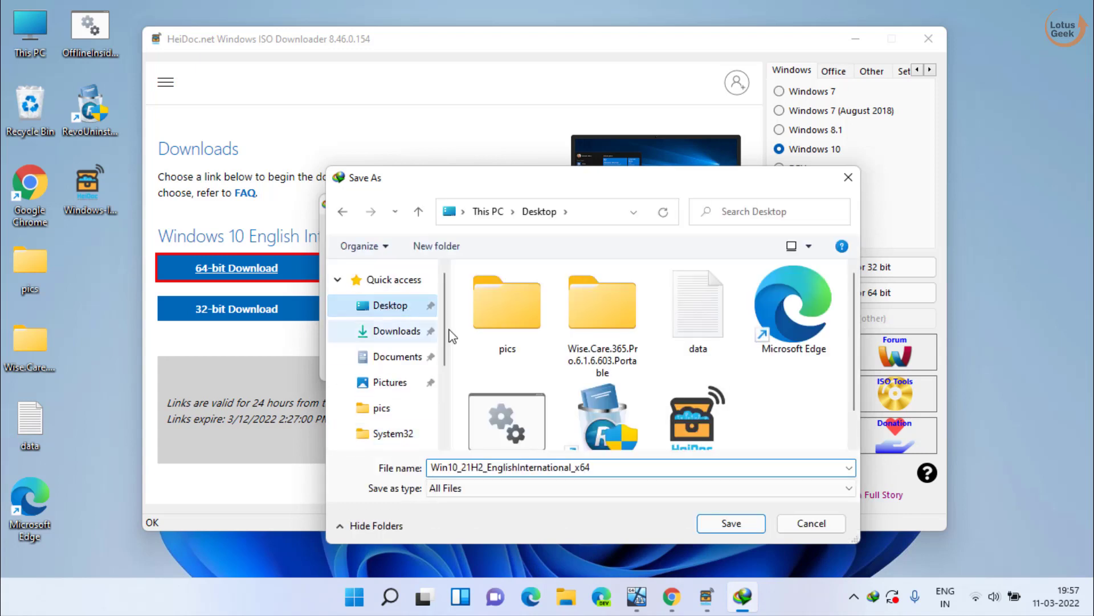
{"action": "left_click", "coordinate": [730, 524]}
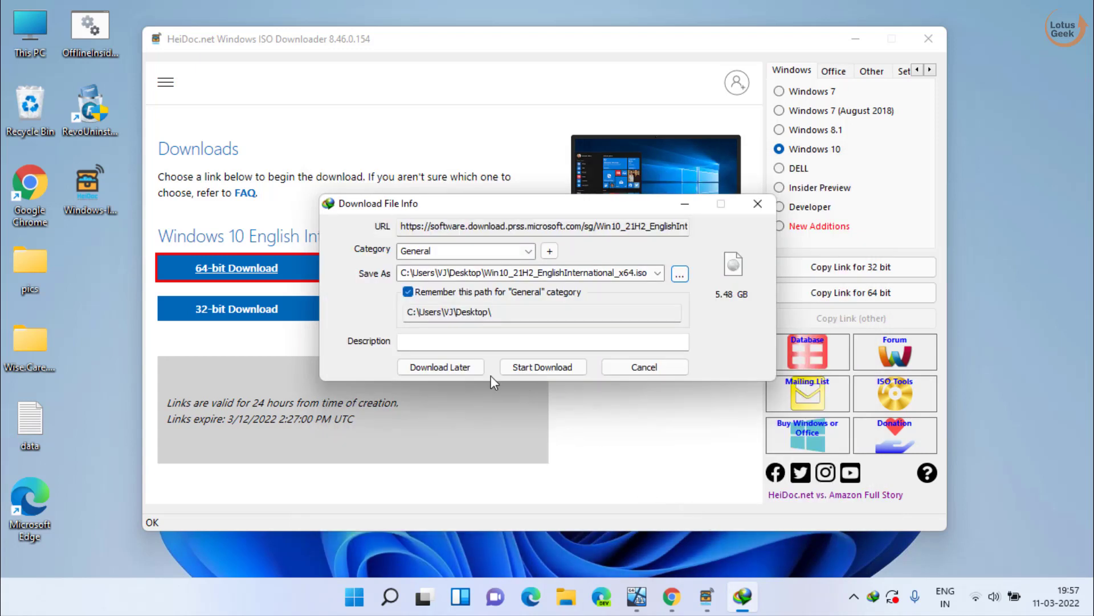
Start the 5.48 GB ISO download in IDM, close HeiDoc, then pause the download.
{"action": "left_click", "coordinate": [542, 366]}
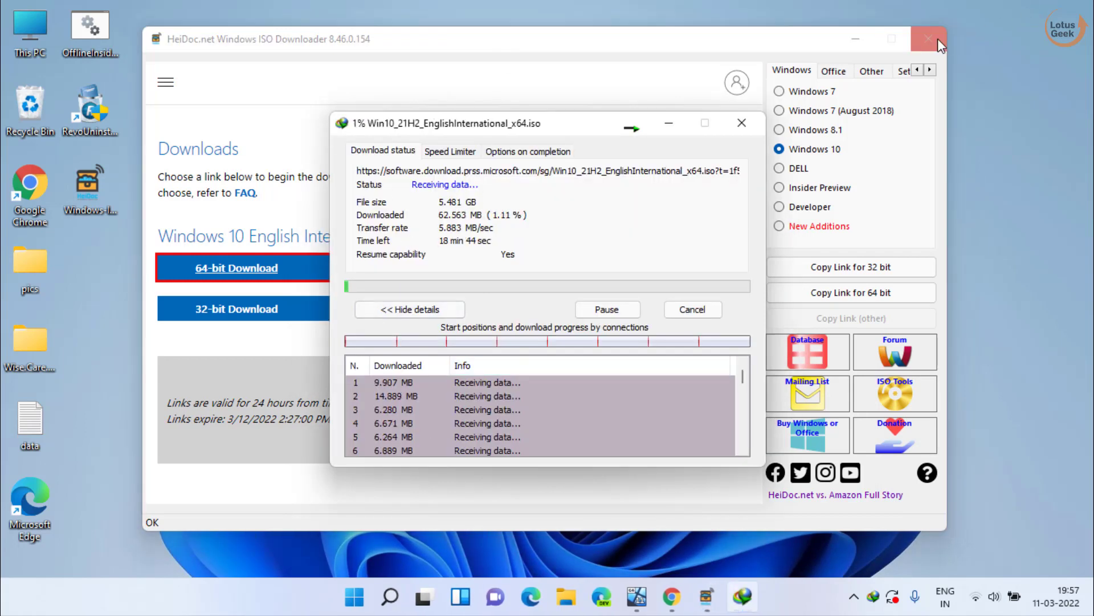
{"action": "left_click", "coordinate": [928, 39]}
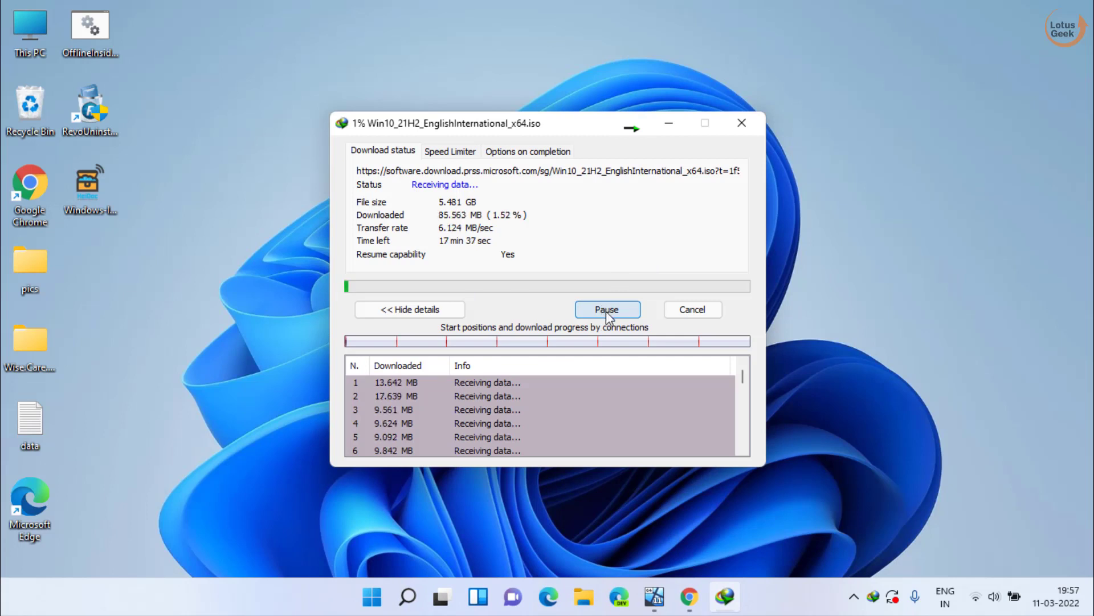
{"action": "mouse_move", "coordinate": [502, 240]}
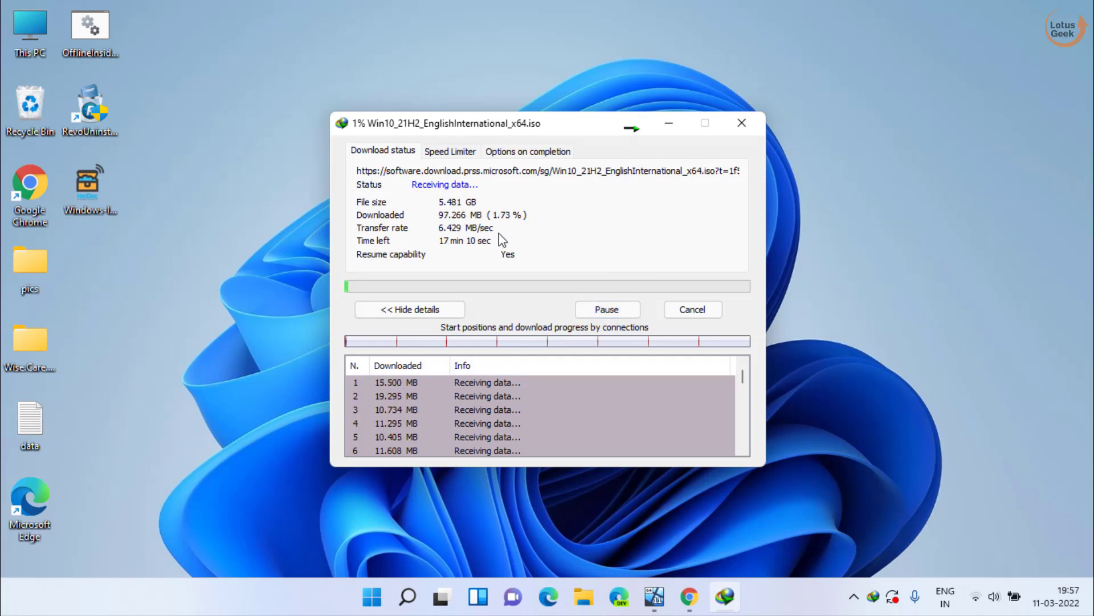
{"action": "mouse_move", "coordinate": [549, 233]}
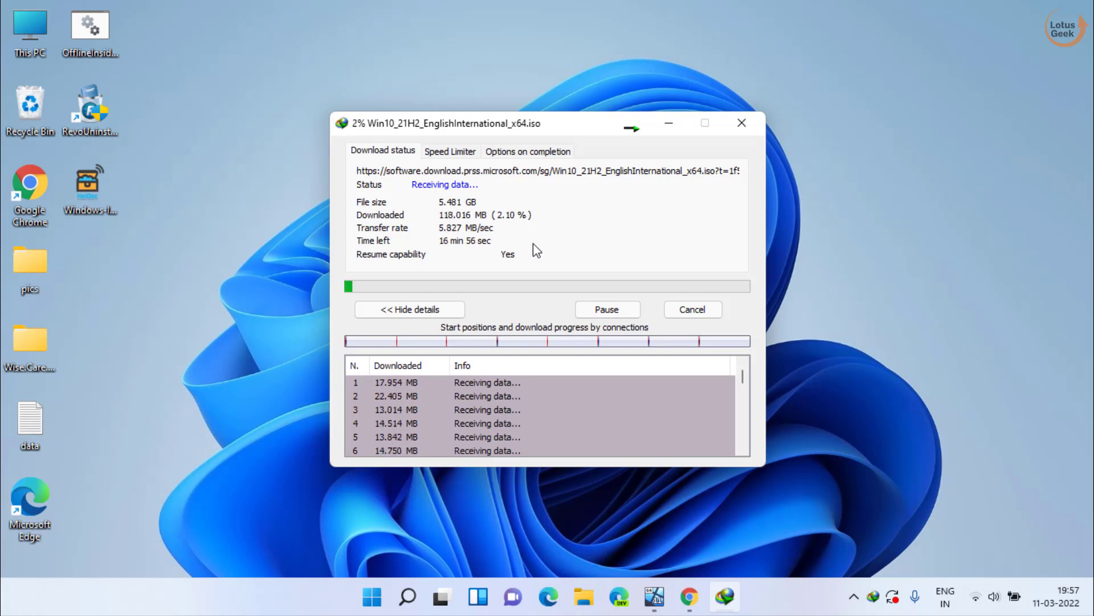
{"action": "left_click", "coordinate": [605, 309]}
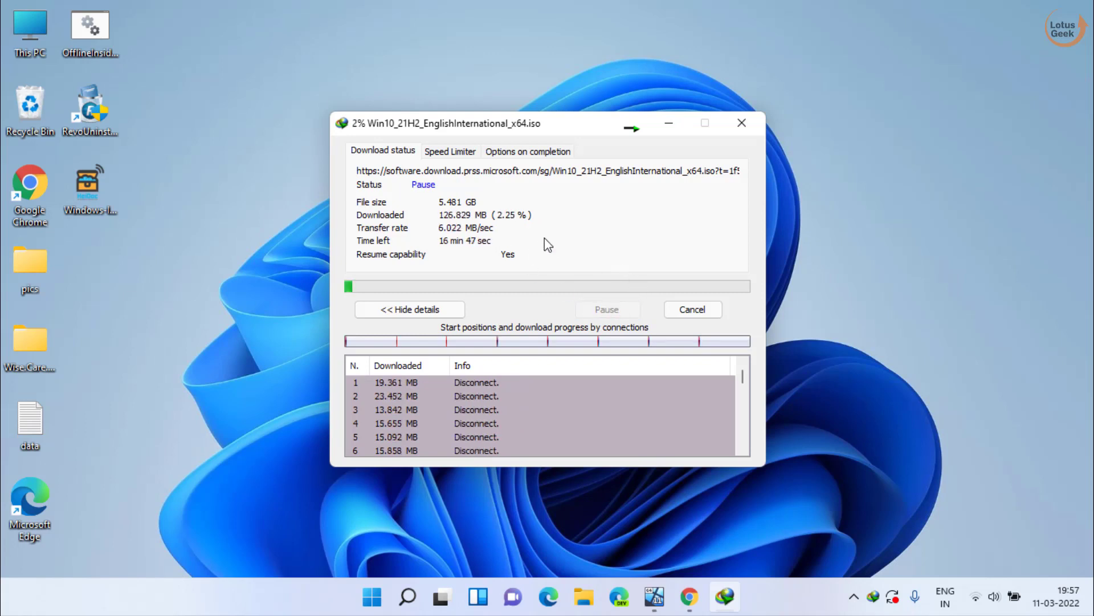
Close the paused IDM download progress window, leaving the desktop visible.
{"action": "left_click", "coordinate": [606, 309]}
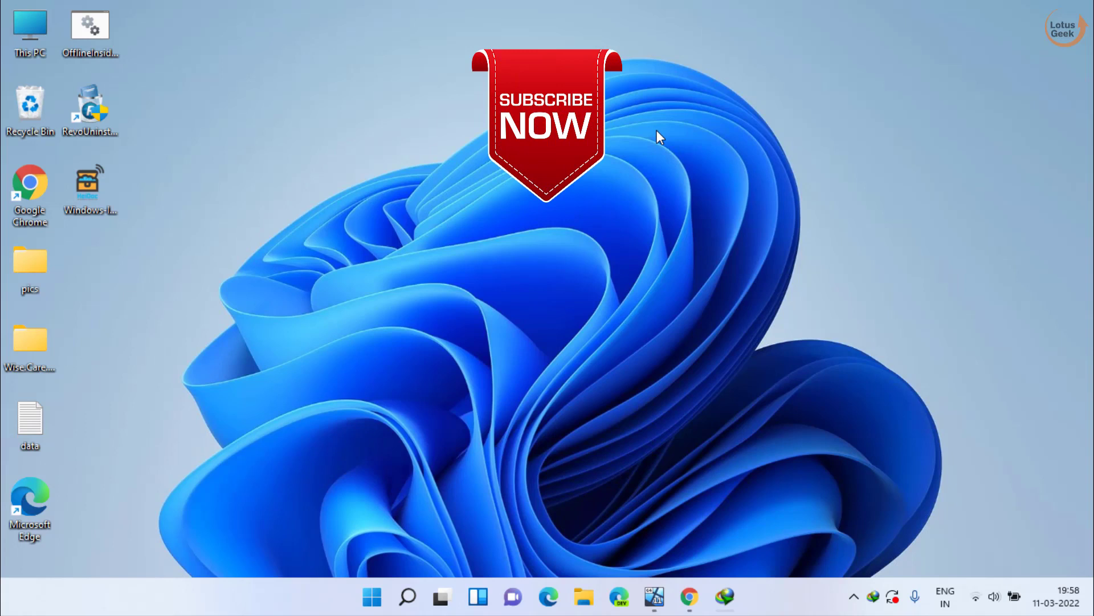
{"action": "mouse_move", "coordinate": [424, 462]}
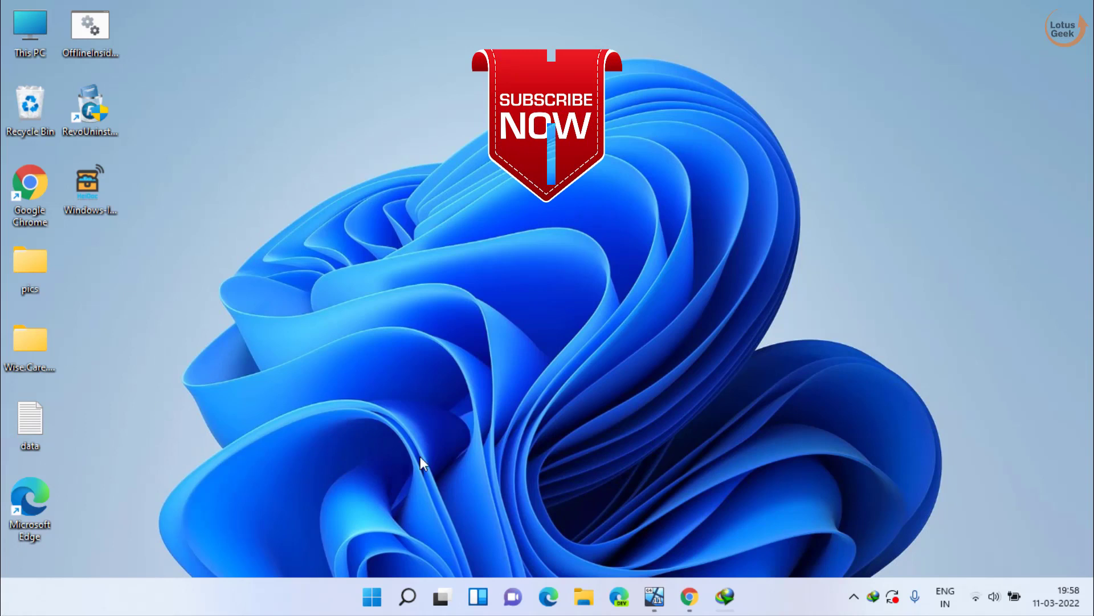